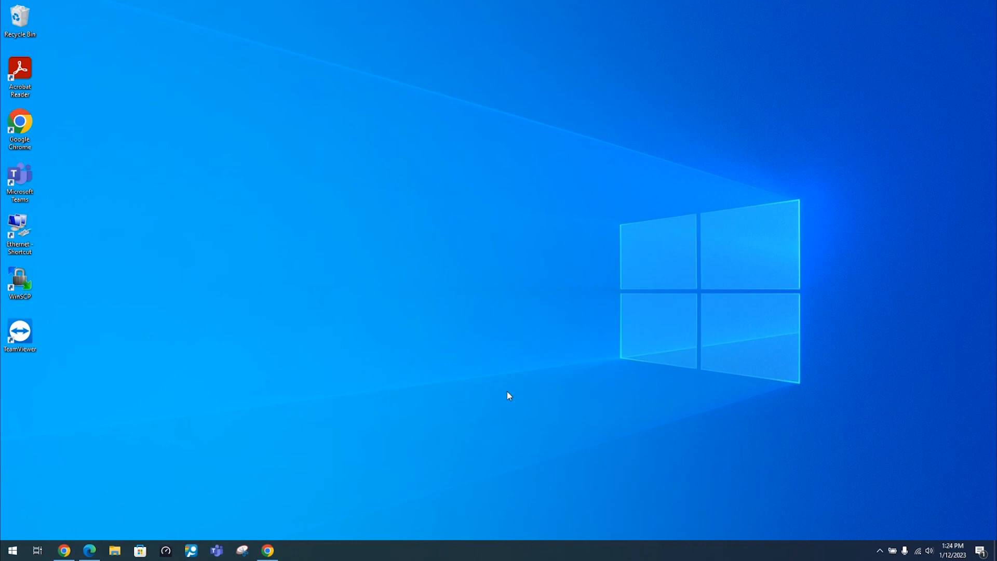
mouse_move(341, 400)
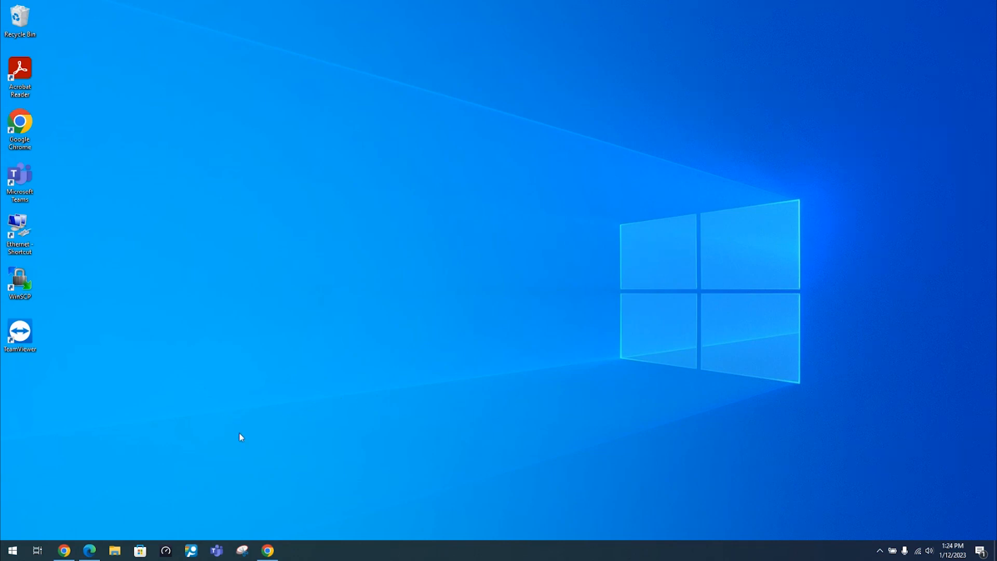
mouse_move(293, 447)
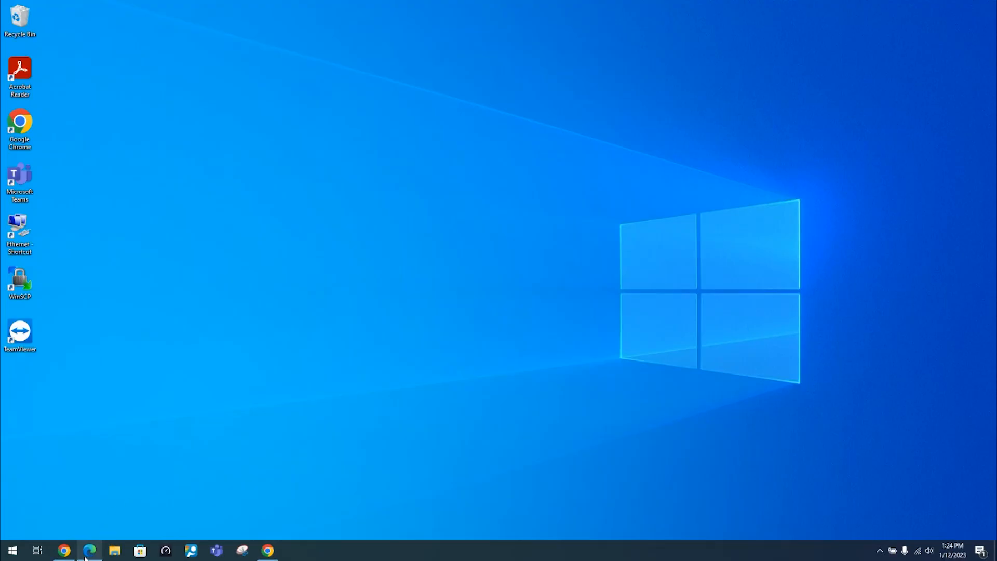
Step: Log in to the router at 192.168.1.1 with the saved administrator account
click(90, 550)
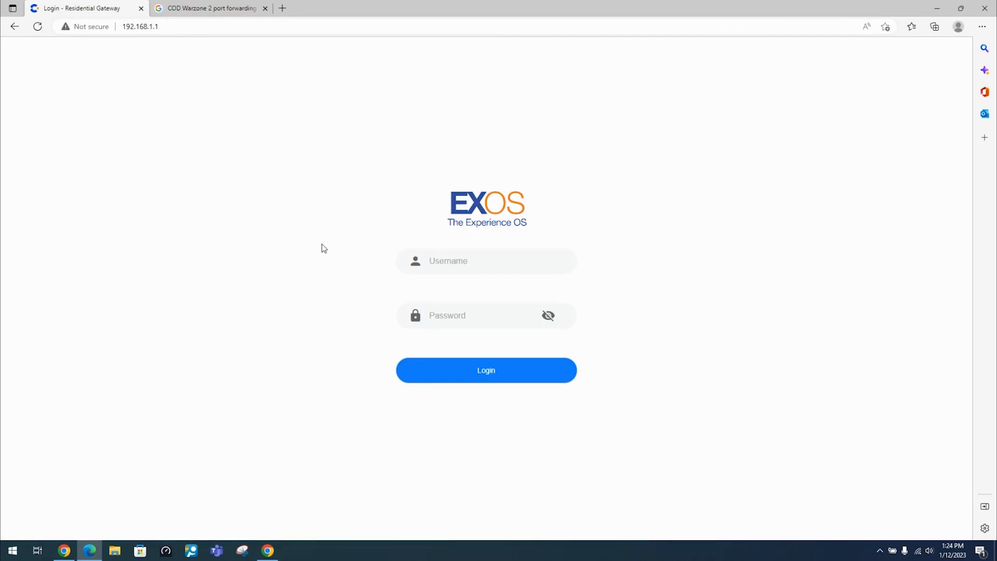
click(486, 260)
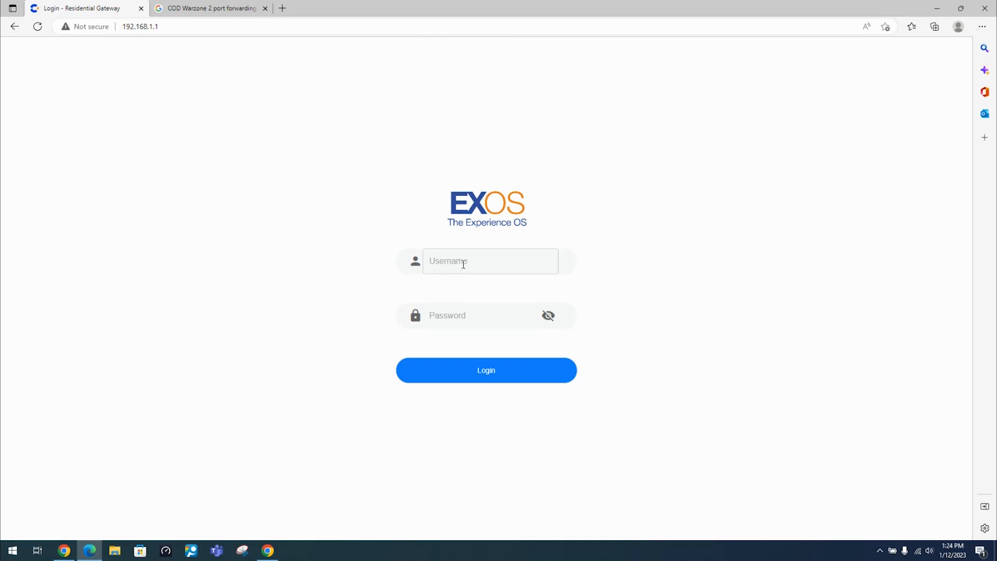
click(486, 261)
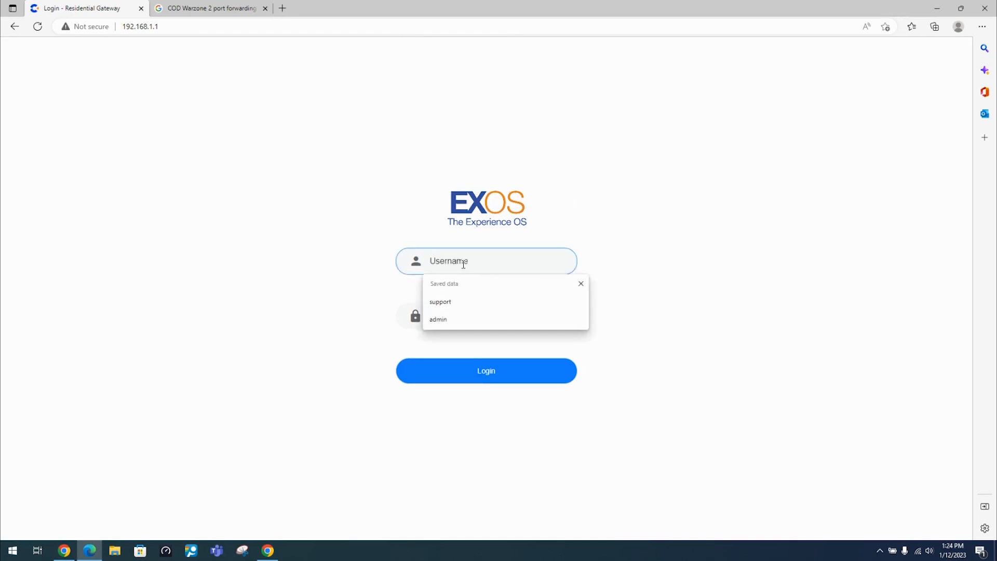
click(437, 318)
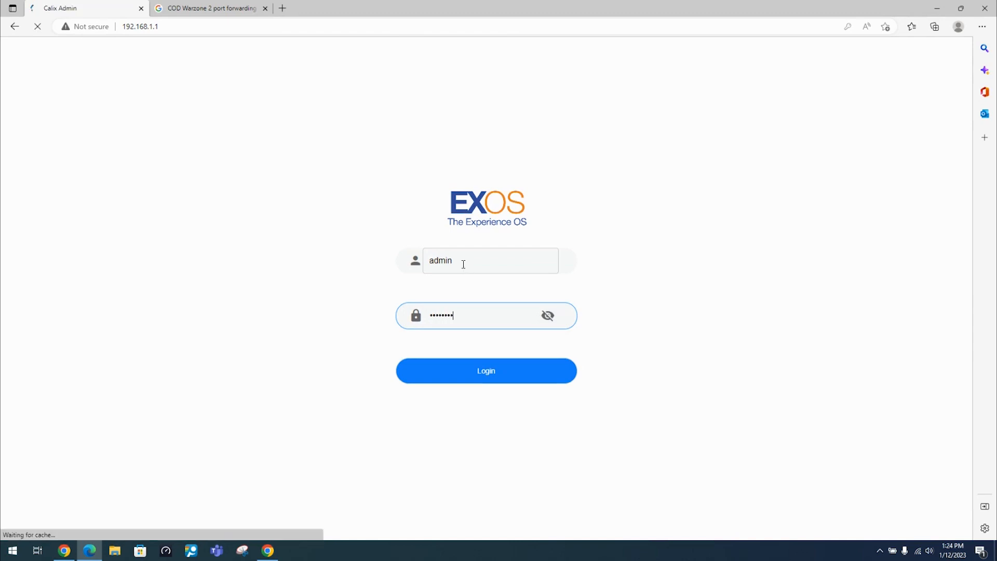
click(486, 370)
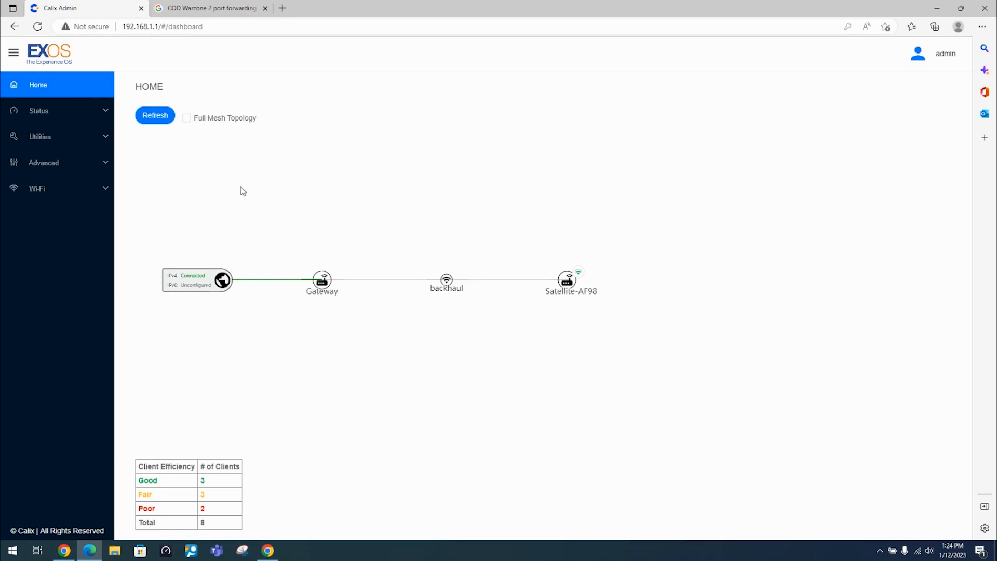
Step: Enable Full Mesh Topology so every client, including the iPhone 13 Pro Max, is shown
click(186, 118)
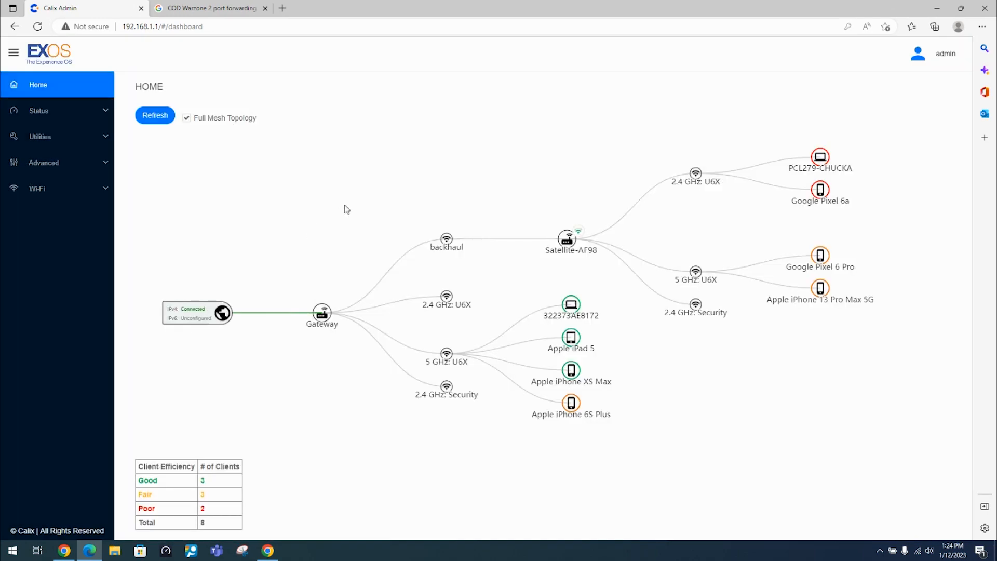
mouse_move(353, 212)
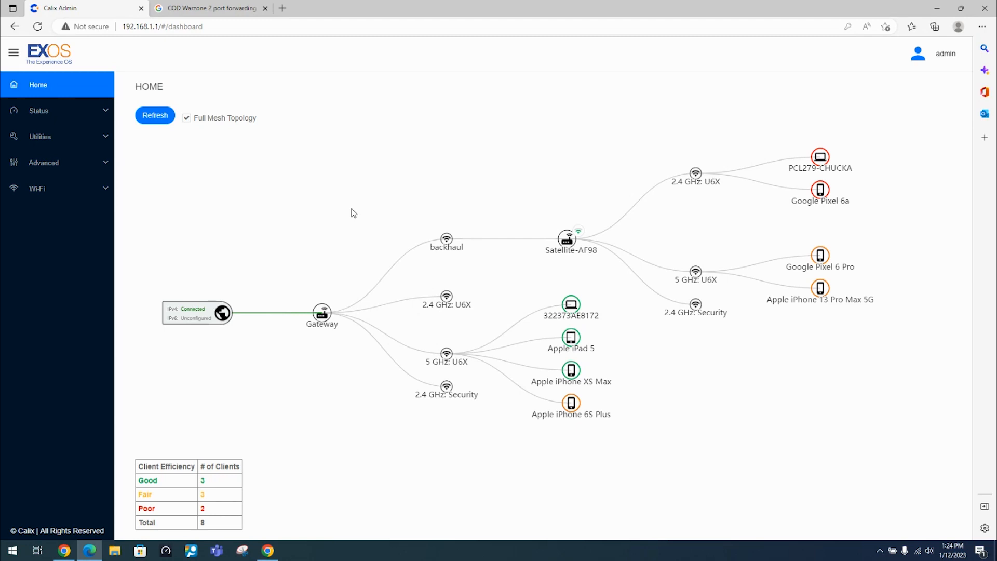
mouse_move(766, 376)
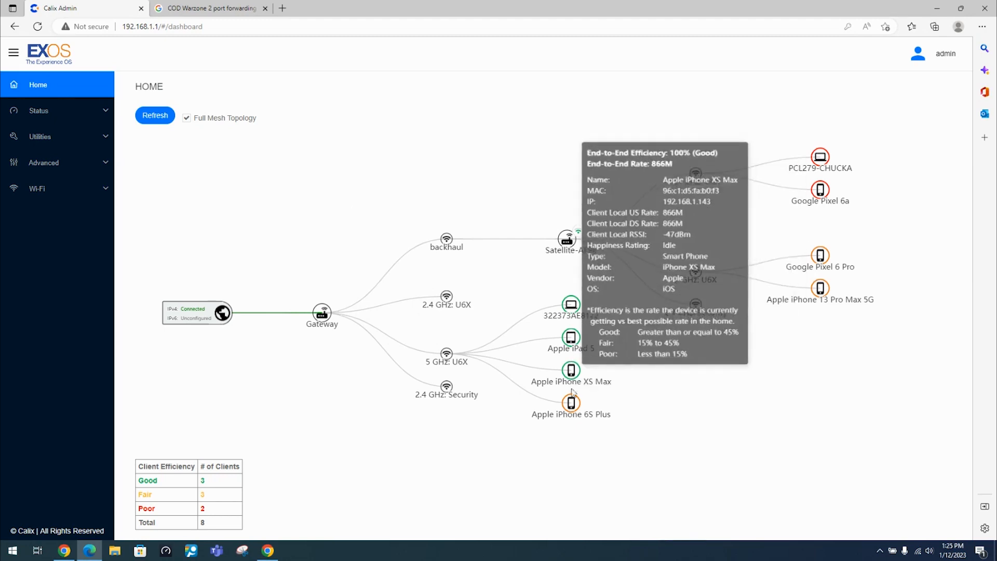
mouse_move(835, 395)
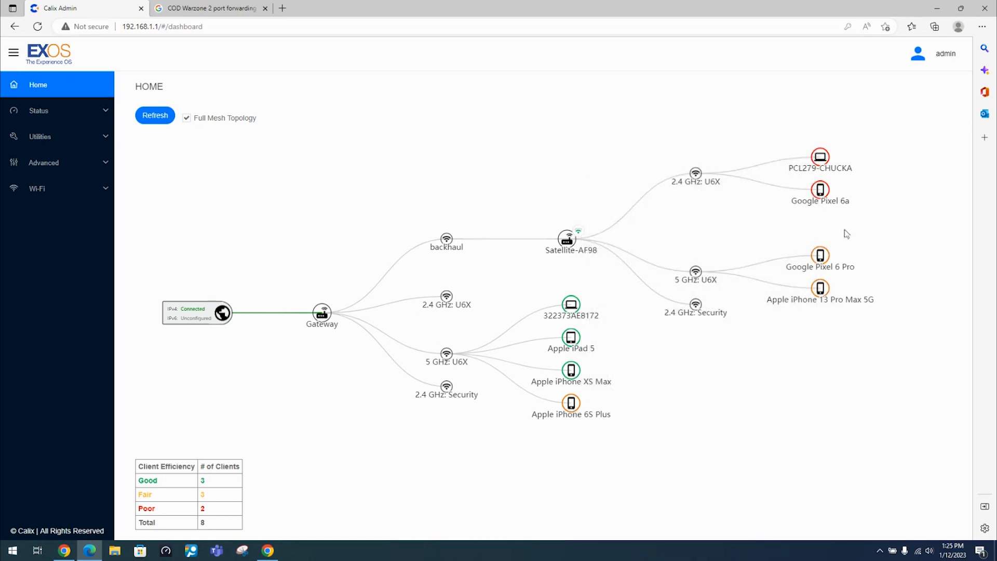
mouse_move(820, 287)
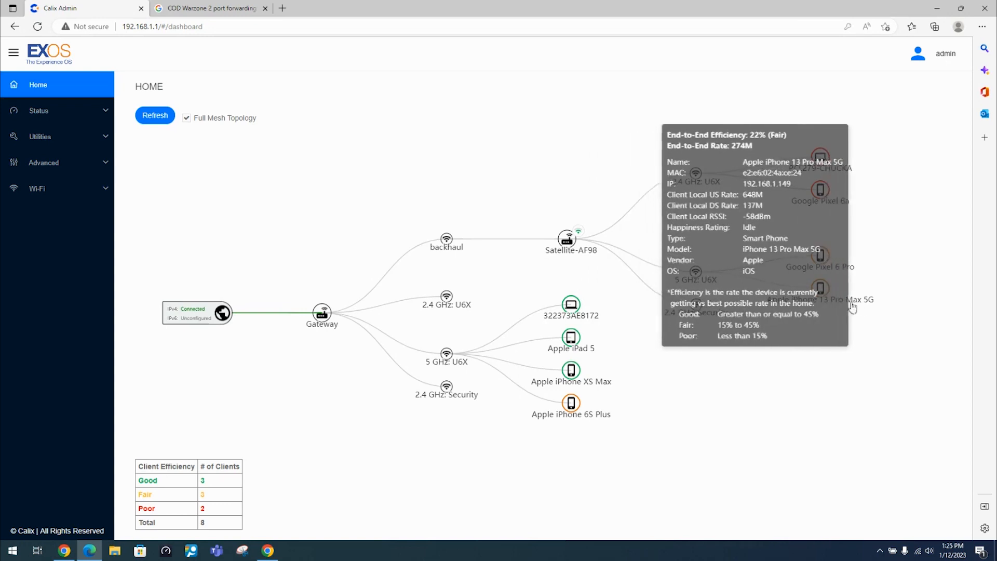
mouse_move(794, 309)
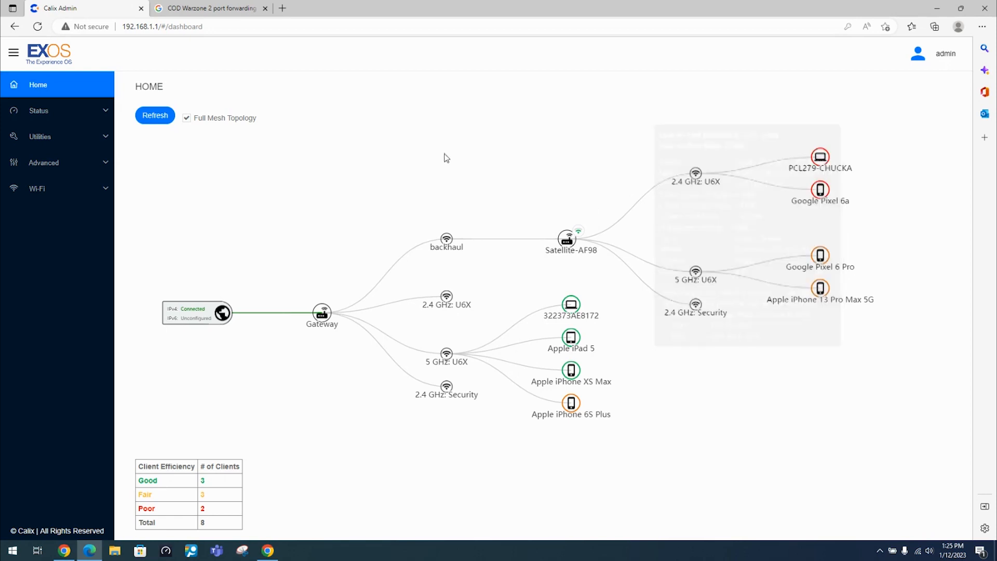
Step: Go to Advanced > IP Address > DHCP Reservation
click(43, 162)
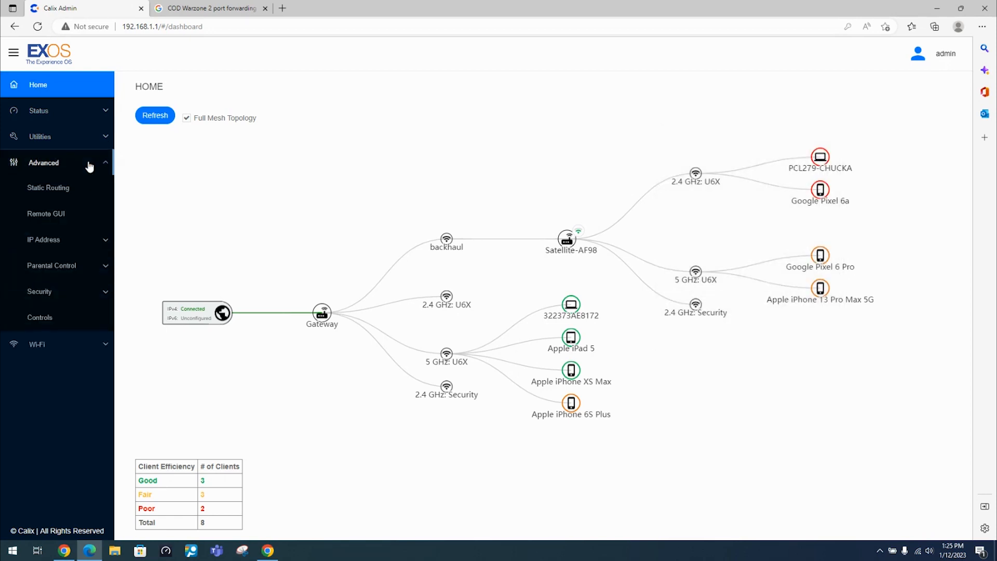
click(44, 240)
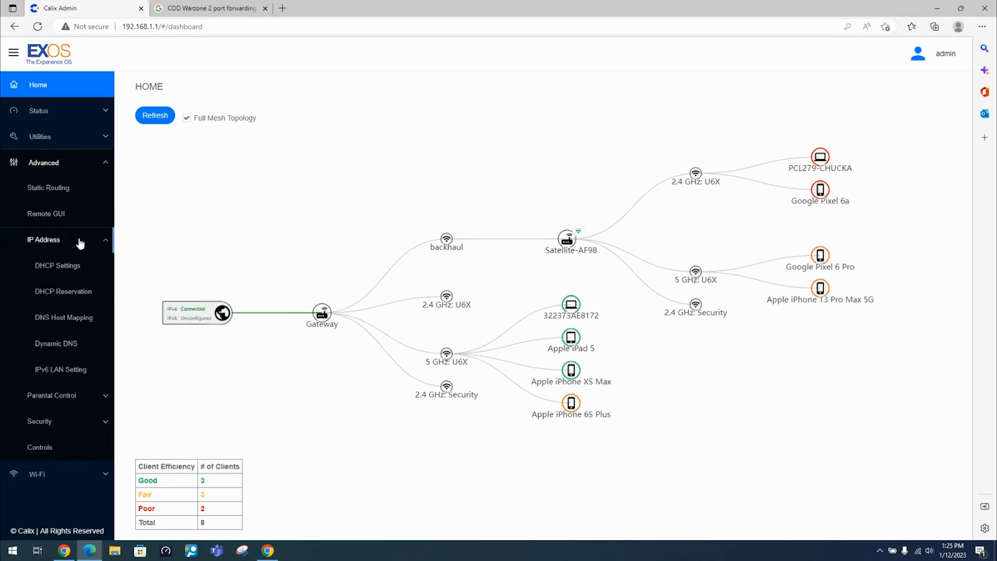
click(63, 291)
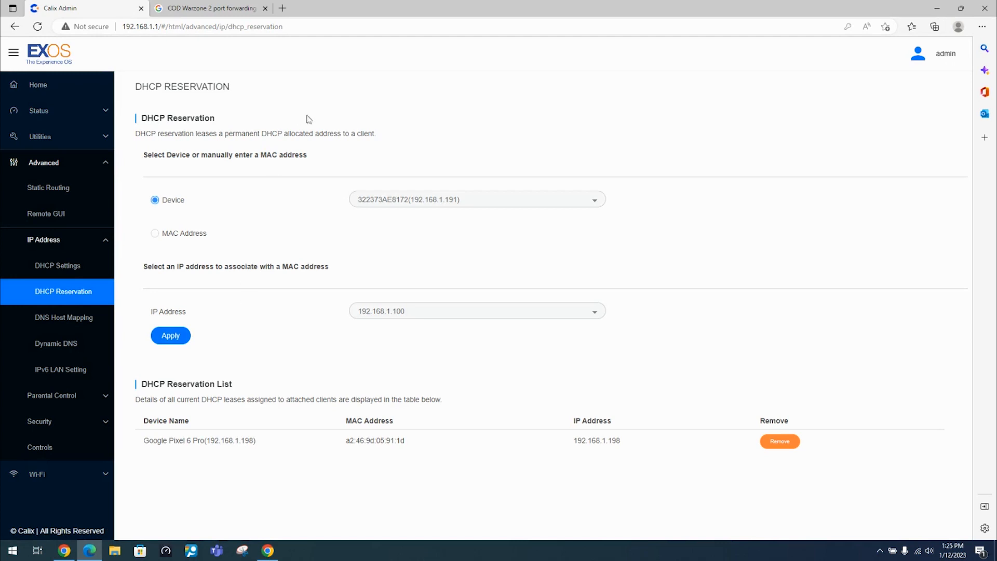
Step: Reserve 192.168.1.149 for the Apple iPhone 13 Pro Max 5G and apply it
click(477, 199)
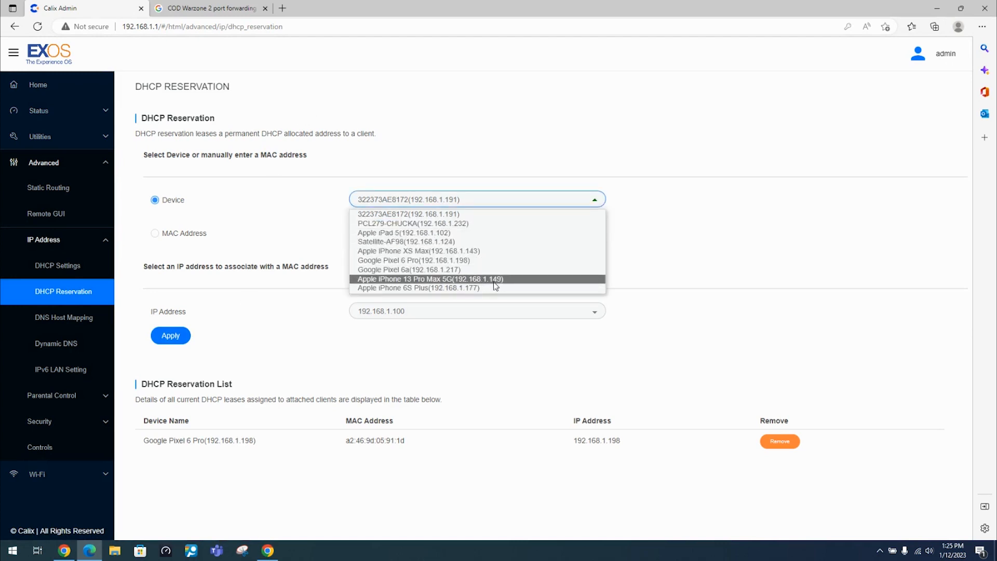
click(430, 279)
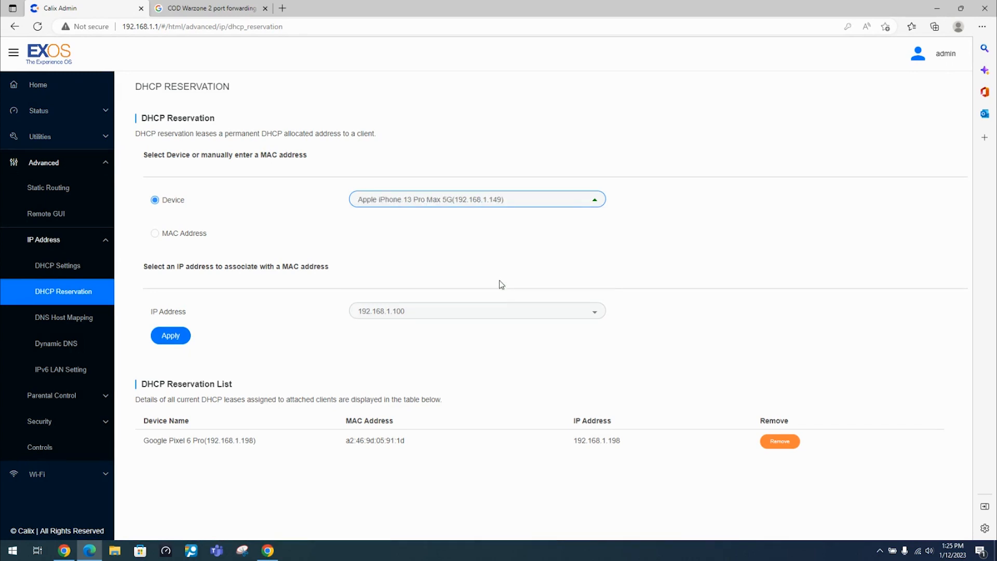
click(477, 310)
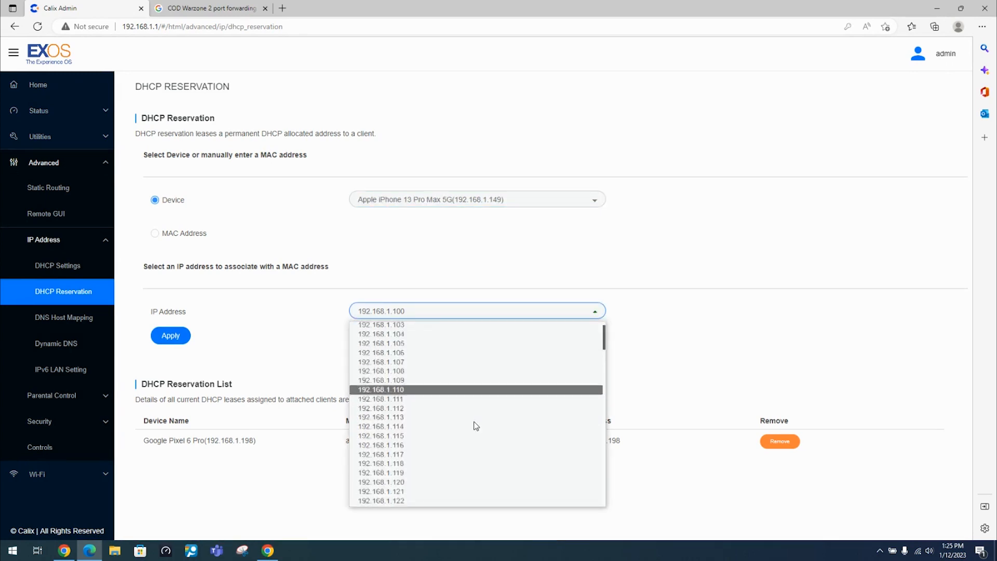
scroll(down, 3)
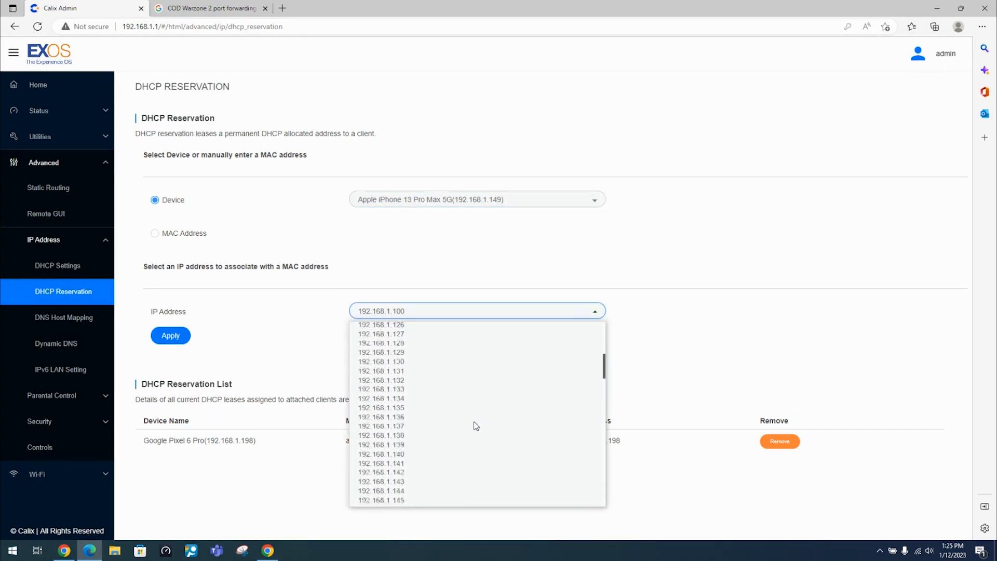
scroll(down, 3)
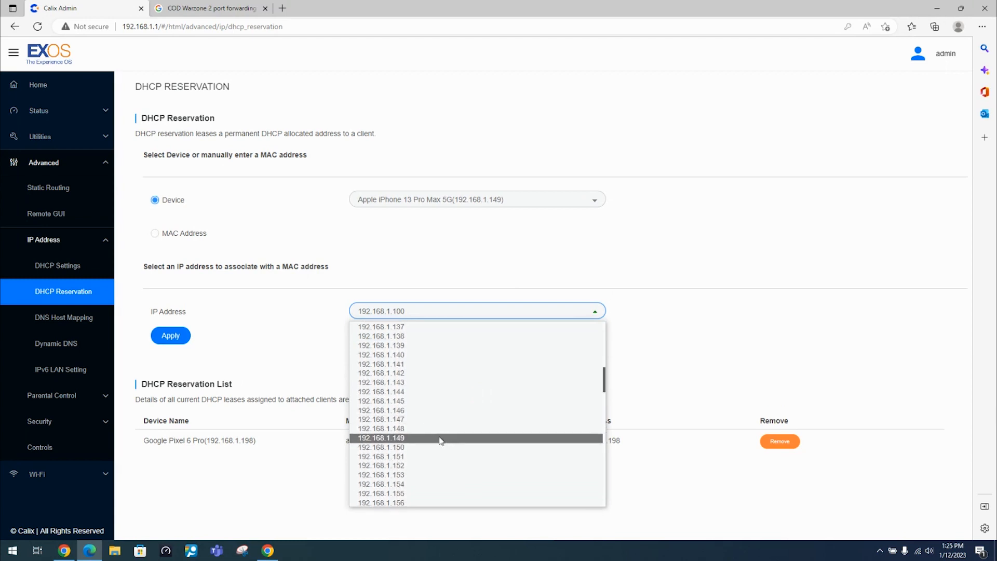
click(382, 439)
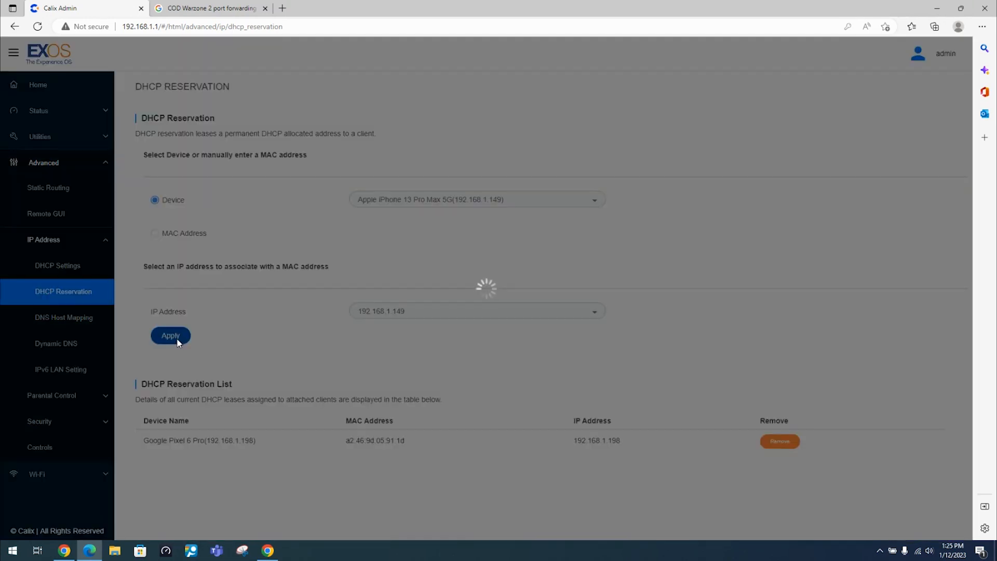
click(171, 335)
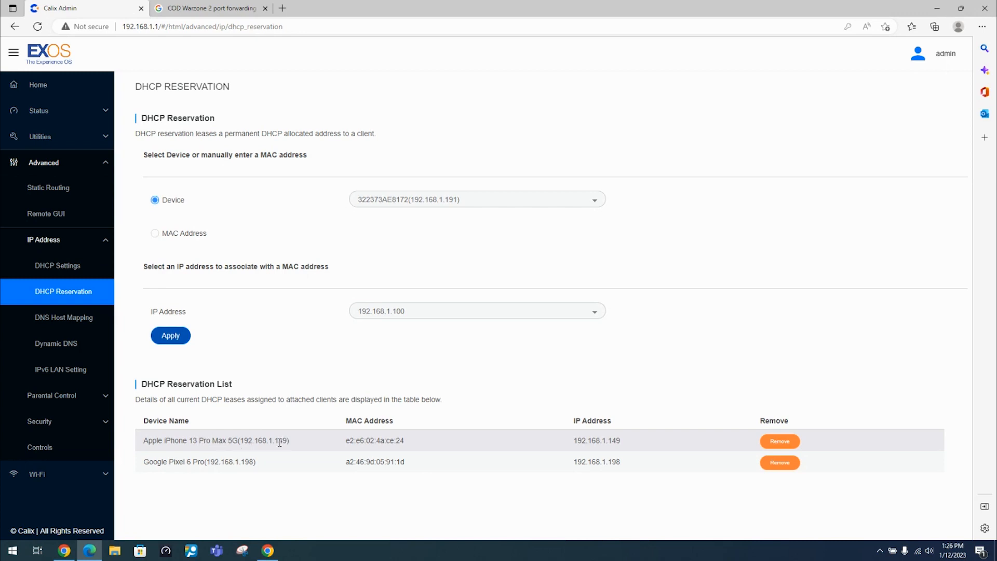
mouse_move(57, 394)
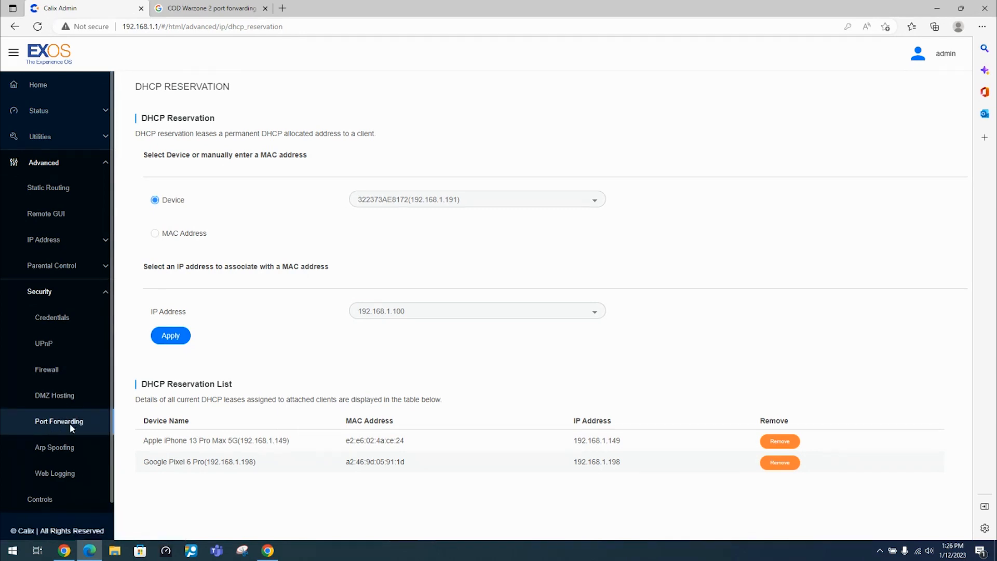
click(59, 421)
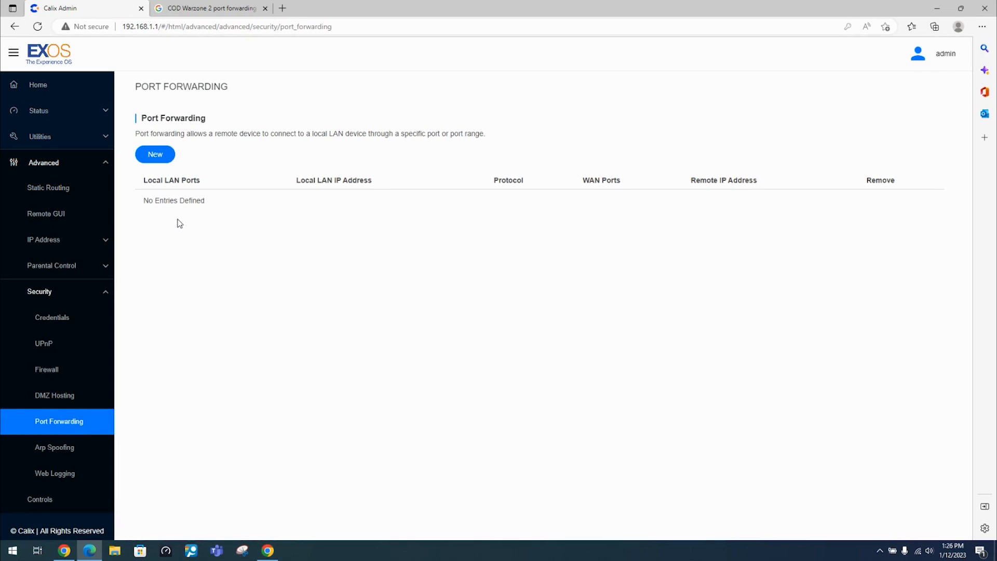
mouse_move(179, 238)
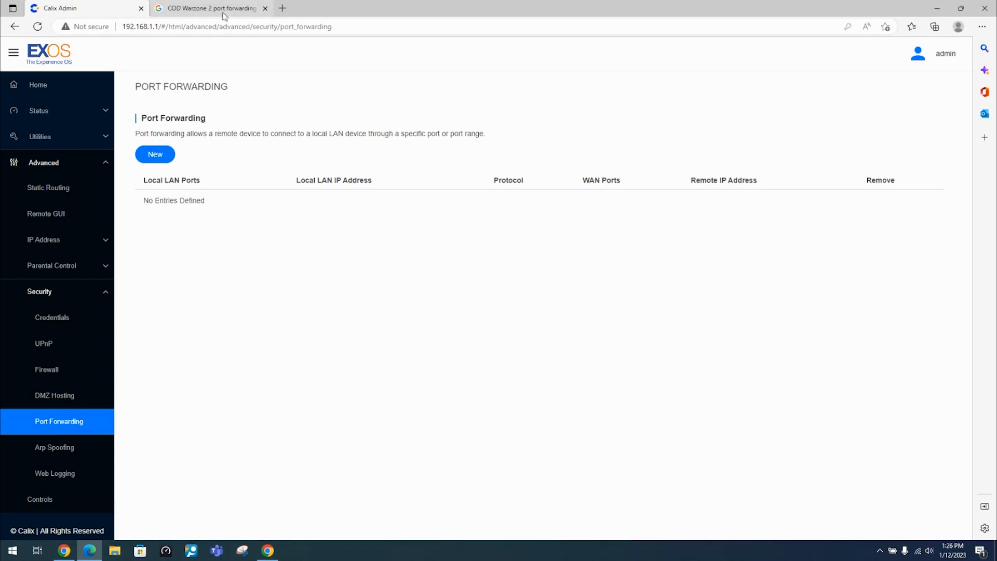
Step: From the COD Warzone 2 search results, open the Activision 'Ports Used for Call of Duty Games' article
click(211, 8)
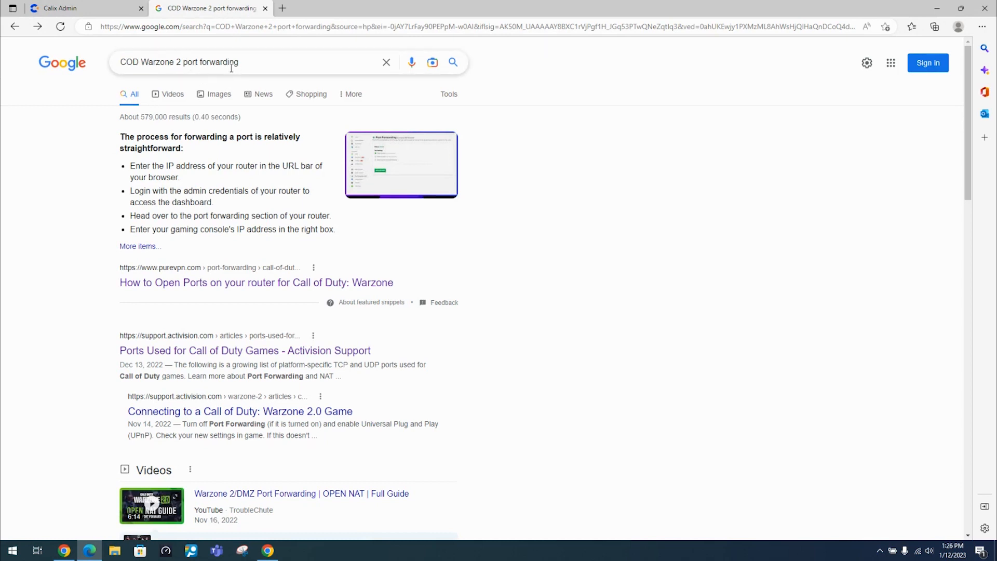
mouse_move(156, 273)
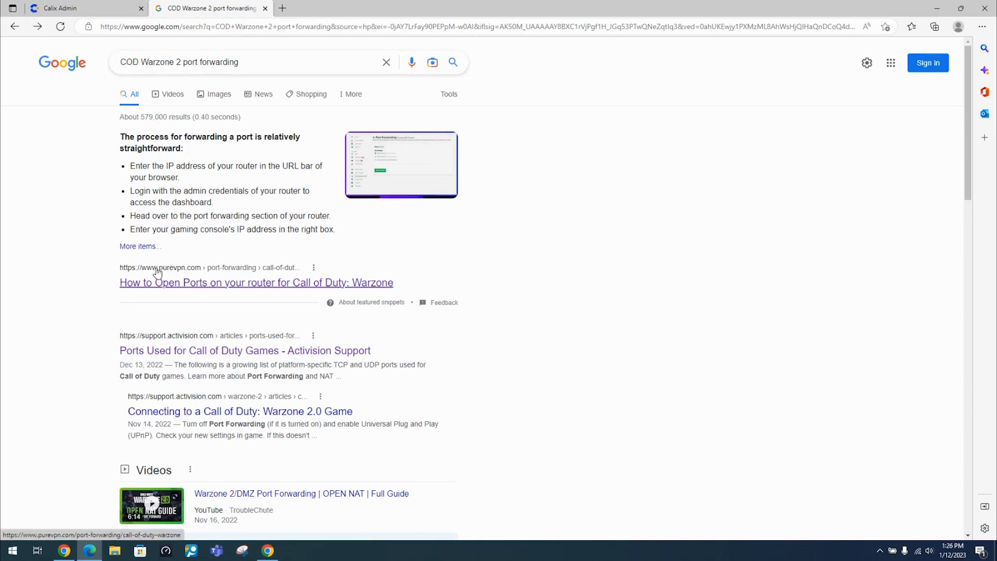
mouse_move(177, 273)
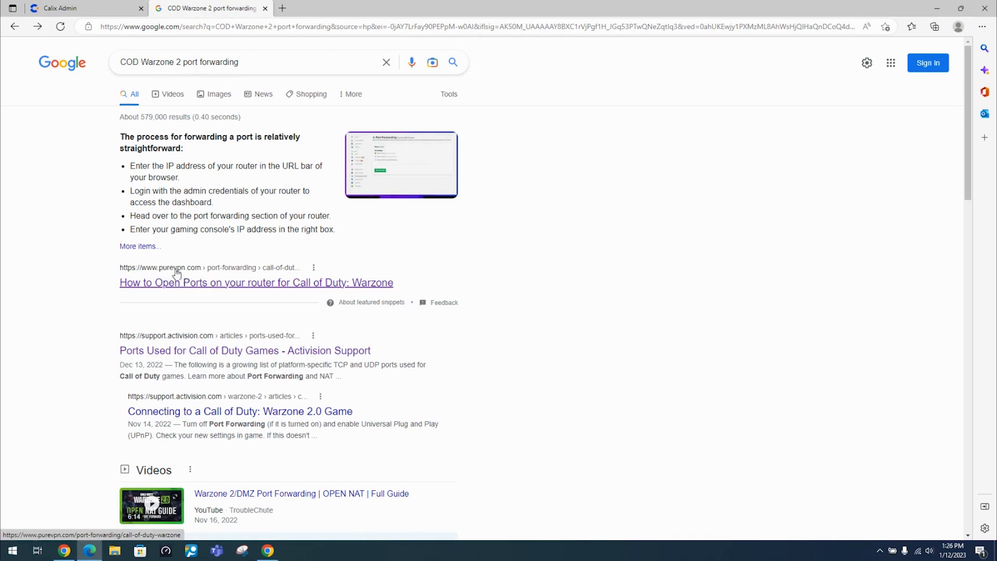
mouse_move(186, 274)
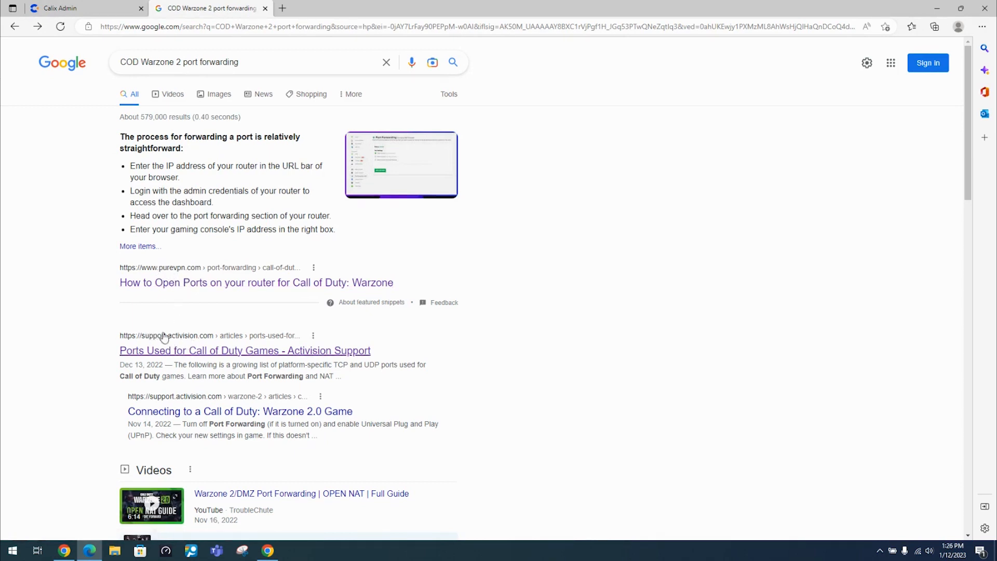
mouse_move(157, 342)
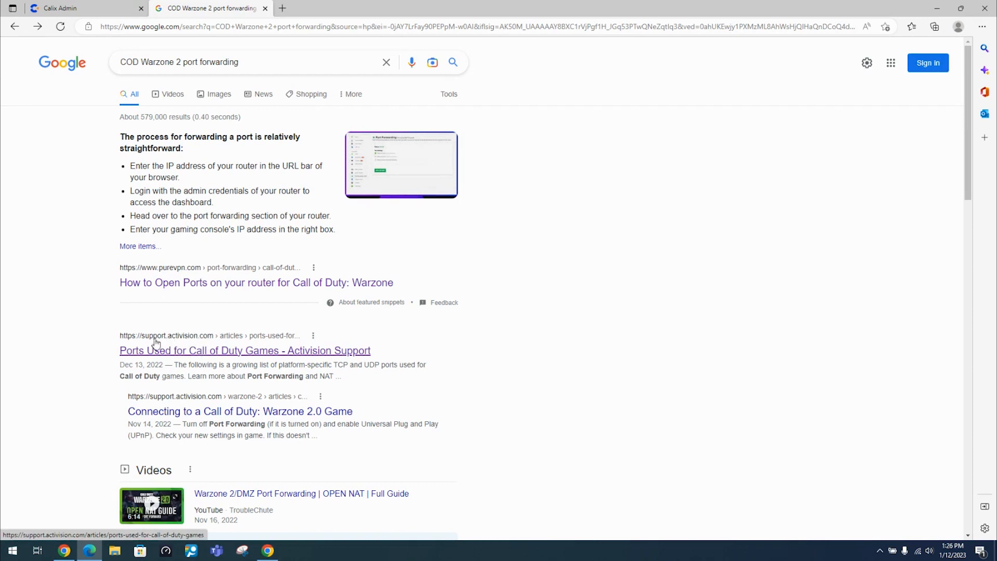
mouse_move(207, 353)
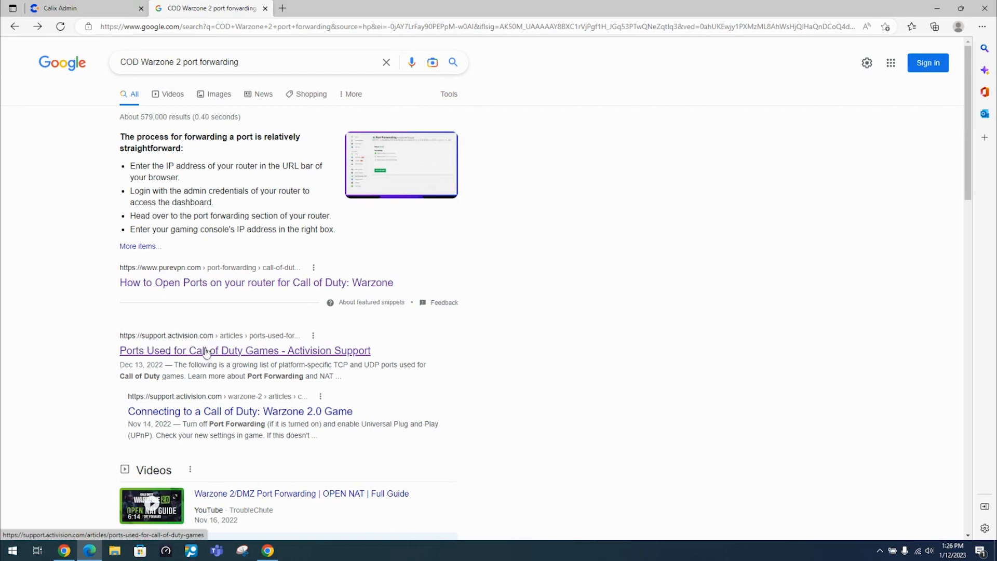
click(245, 350)
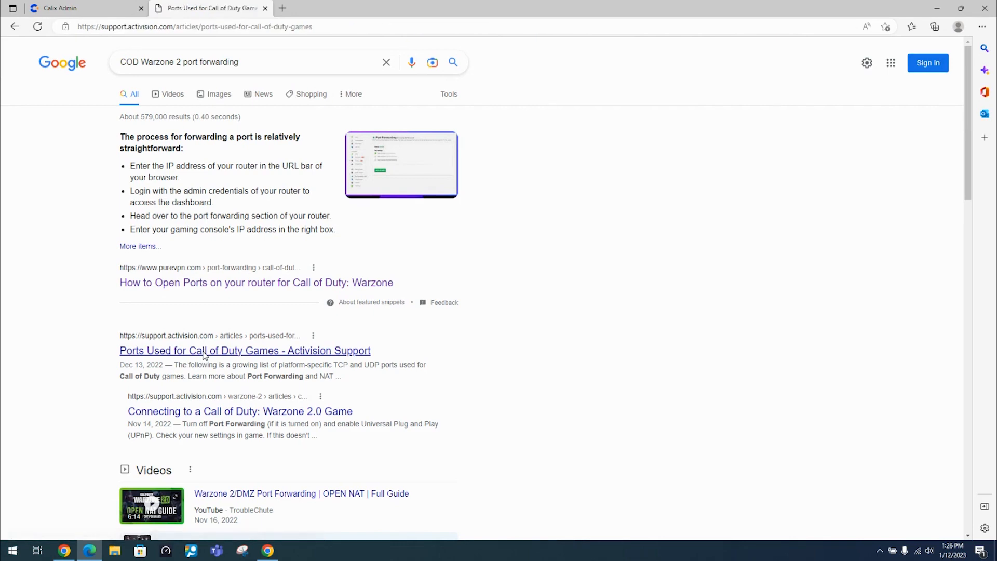
Step: Review the Warzone Caldera table's Xbox row and TCP port 3074, then return to the router tab
click(245, 350)
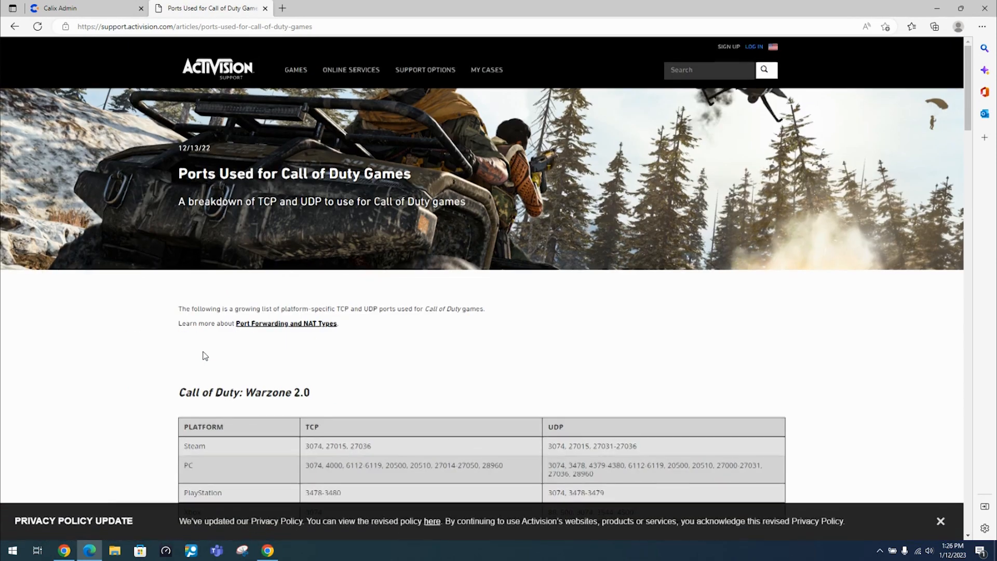
scroll(down, 3)
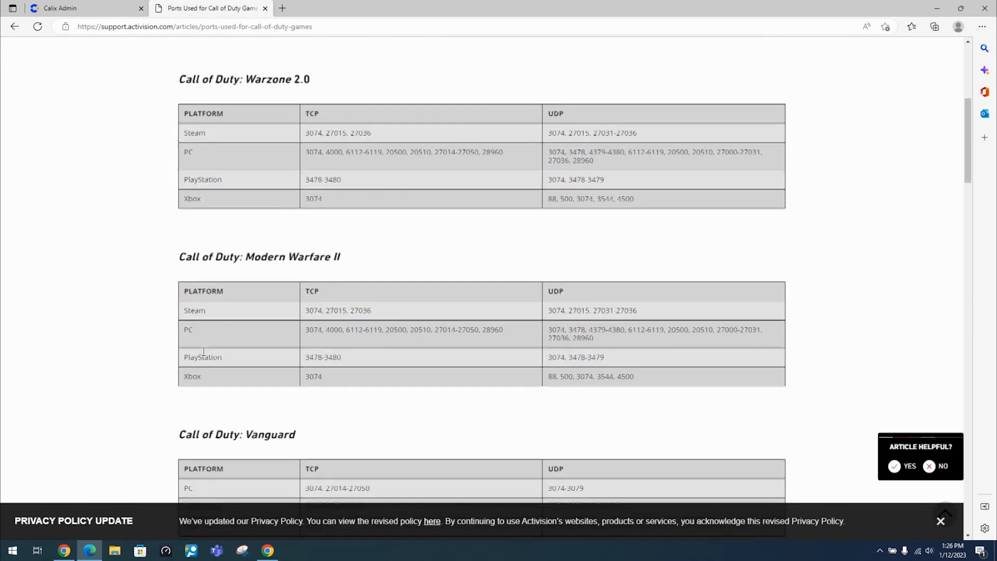
scroll(down, 3)
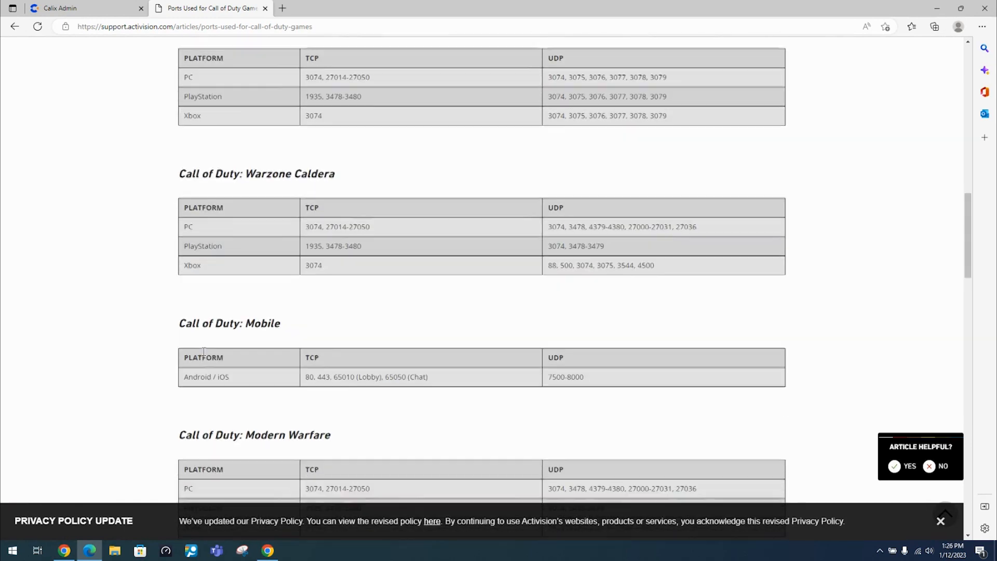
drag(179, 173, 334, 174)
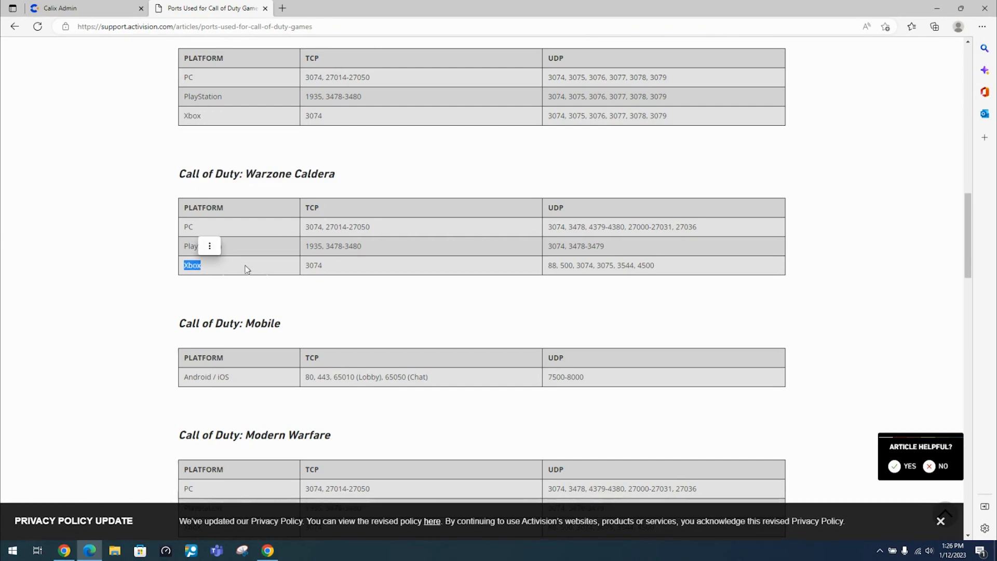
double_click(312, 264)
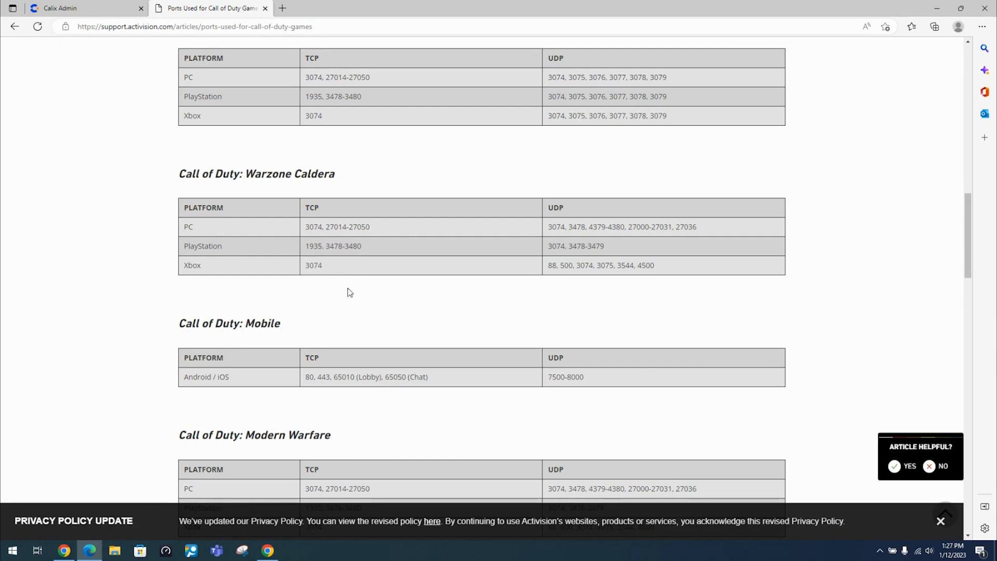
double_click(599, 265)
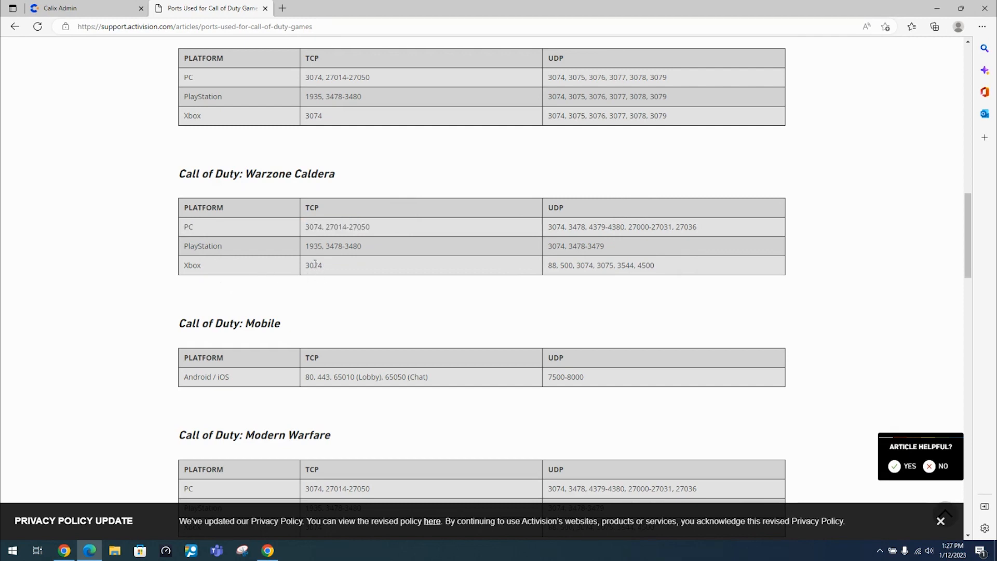
double_click(312, 264)
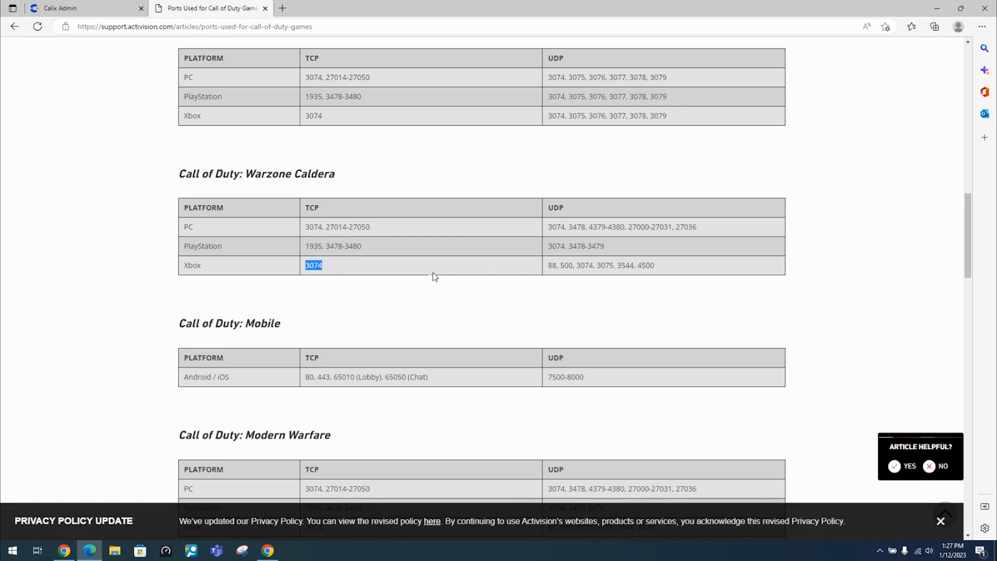
mouse_move(342, 284)
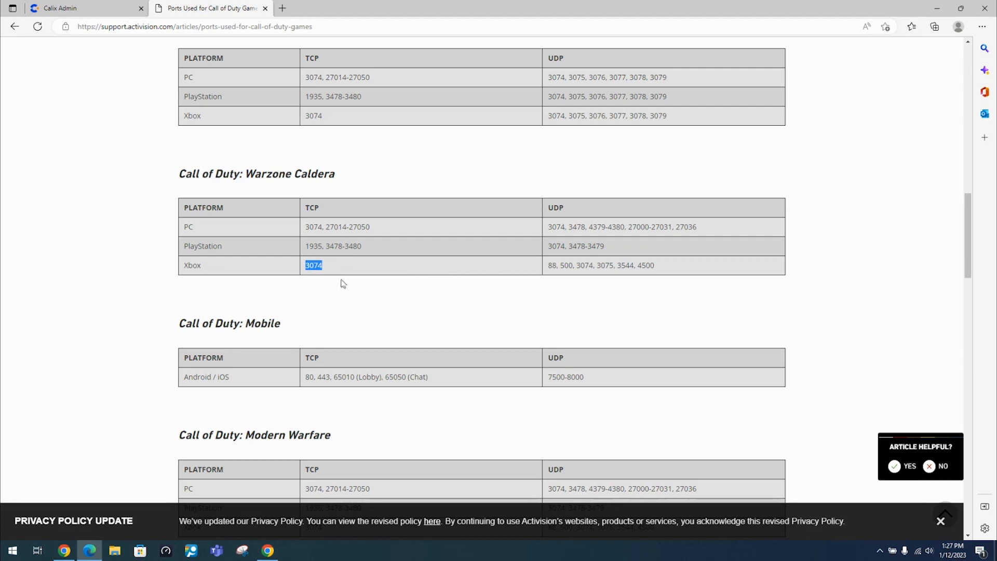
mouse_move(308, 258)
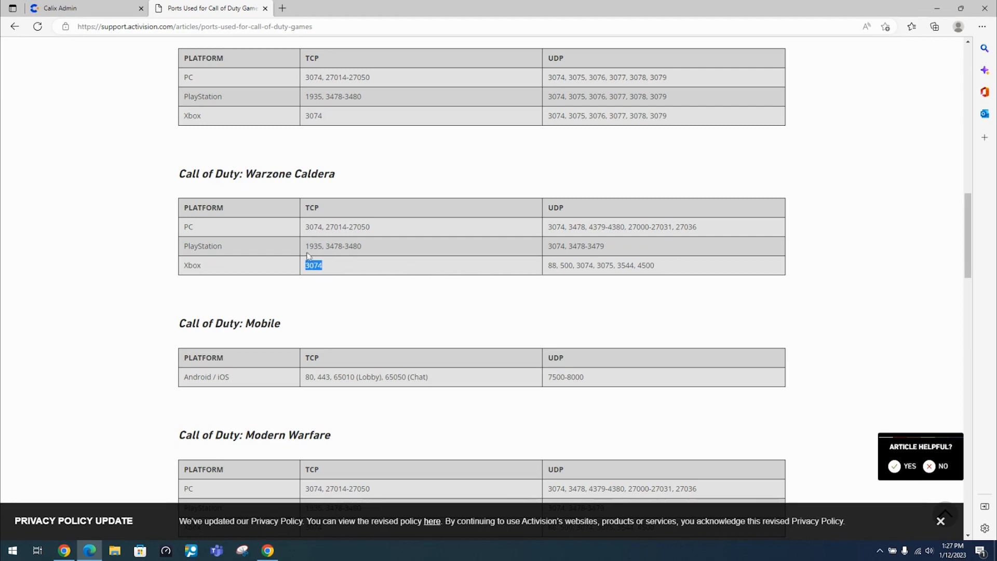
click(87, 7)
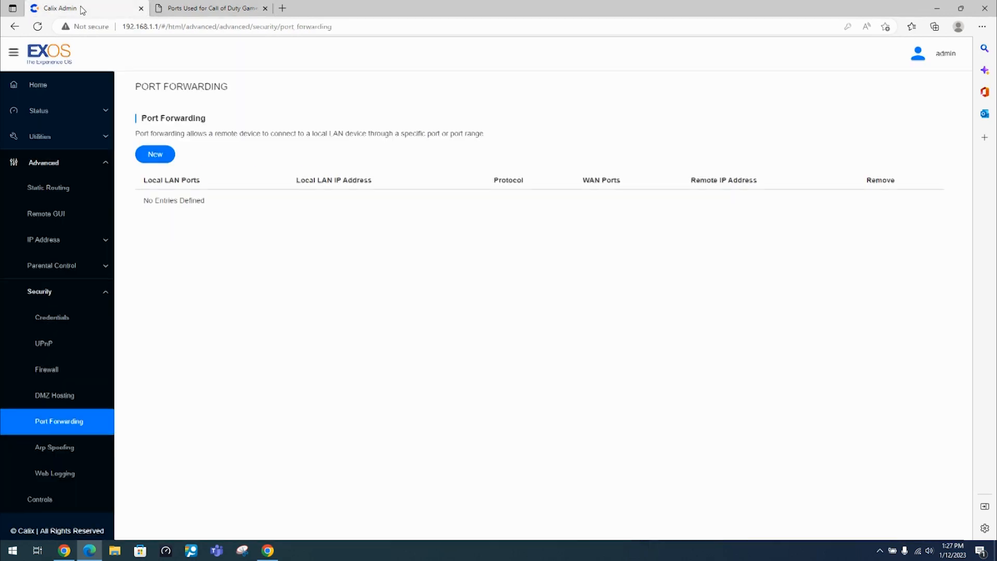
Step: Create a TCP rule forwarding port 3074 to the Apple iPhone 13 Pro Max at 192.168.1.149 and apply it
click(155, 153)
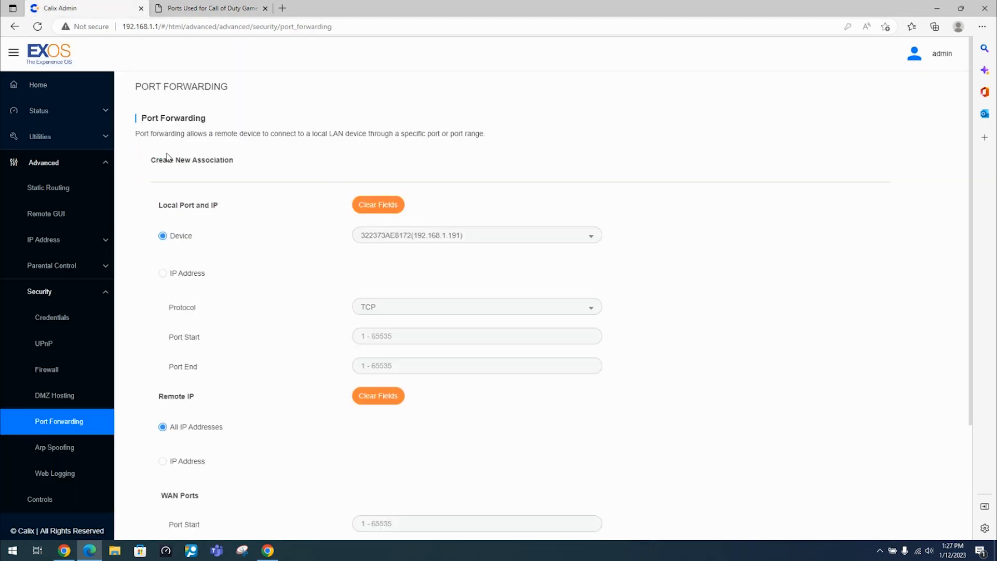
click(476, 235)
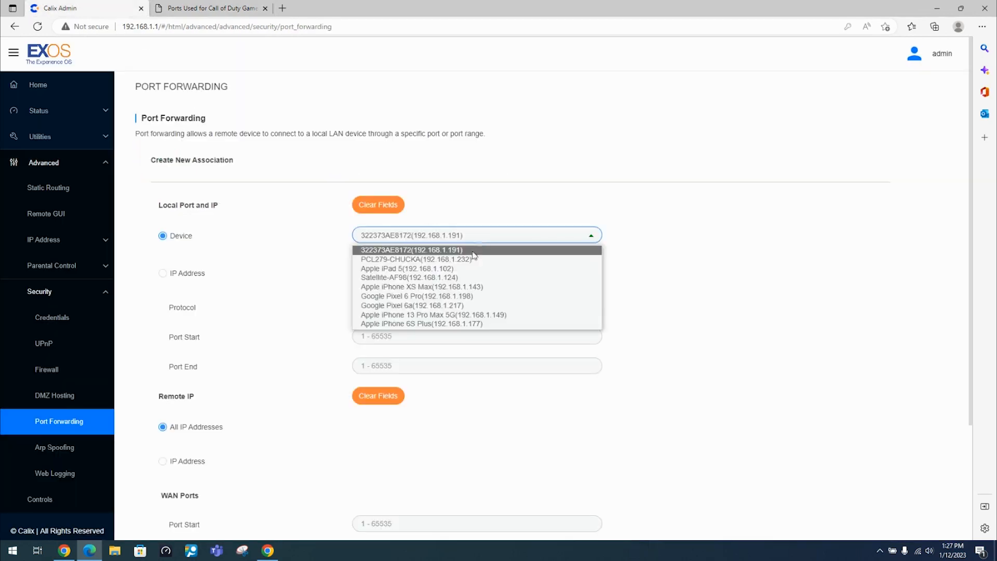
click(433, 315)
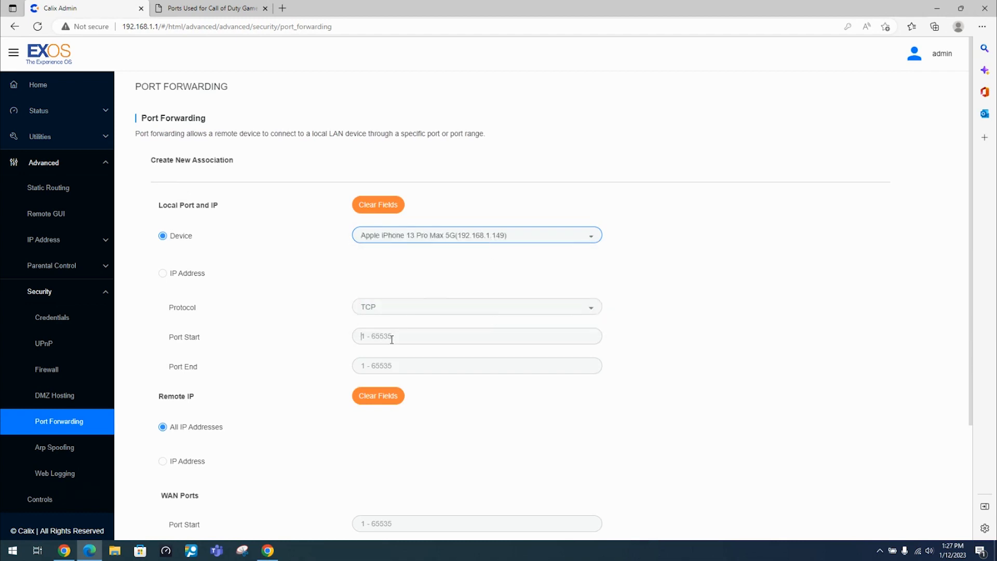
text(3074)
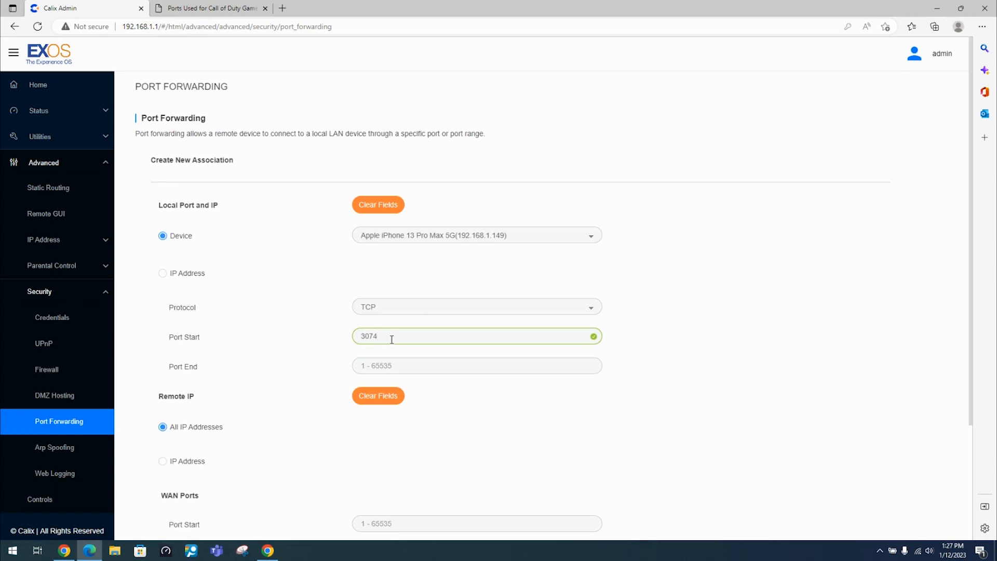
text(3074)
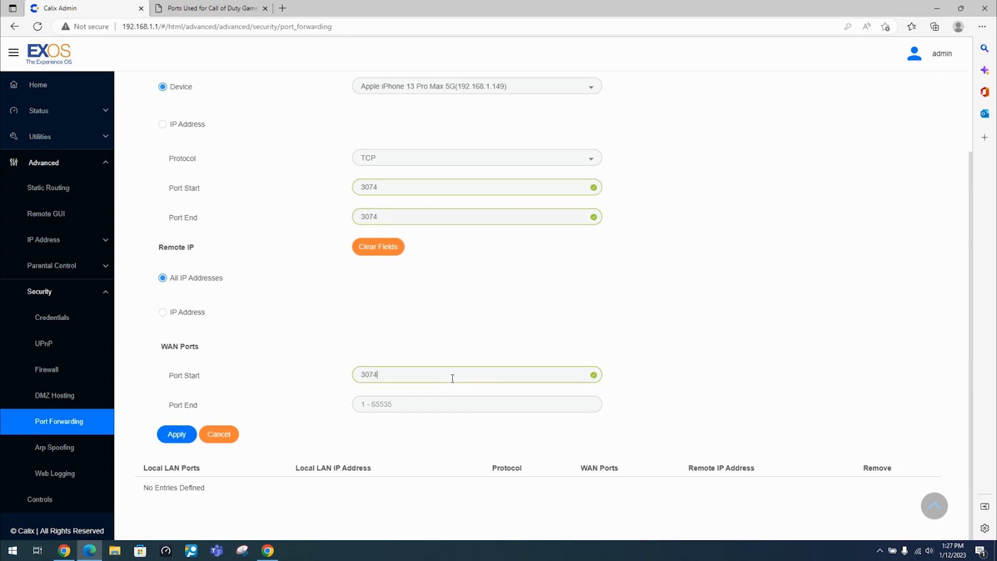
text(3074)
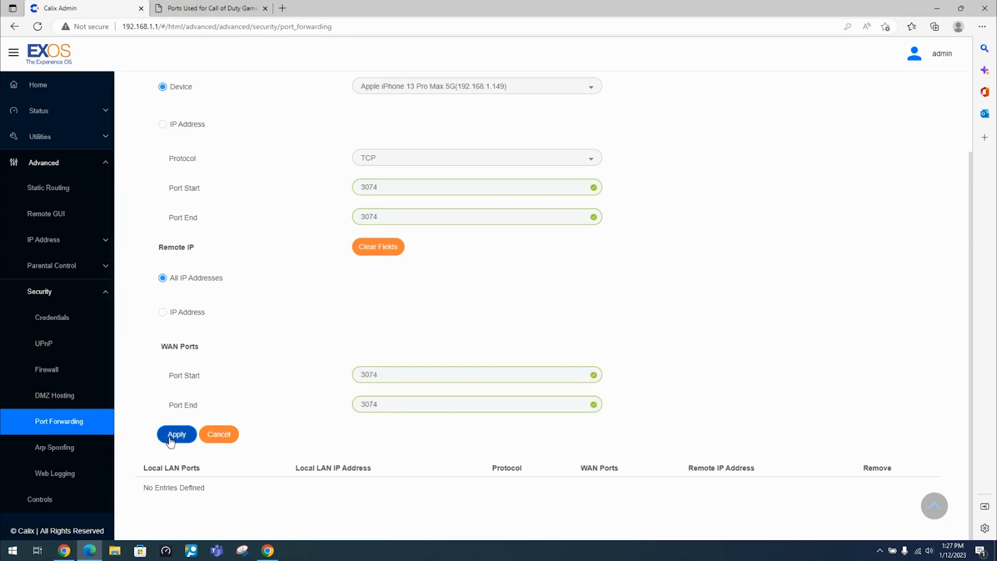
click(177, 434)
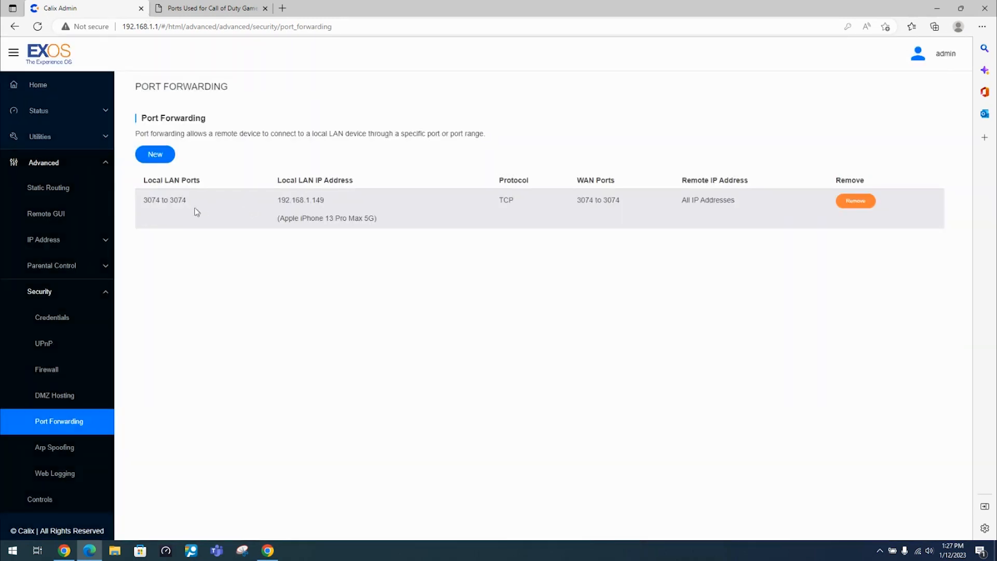
mouse_move(502, 203)
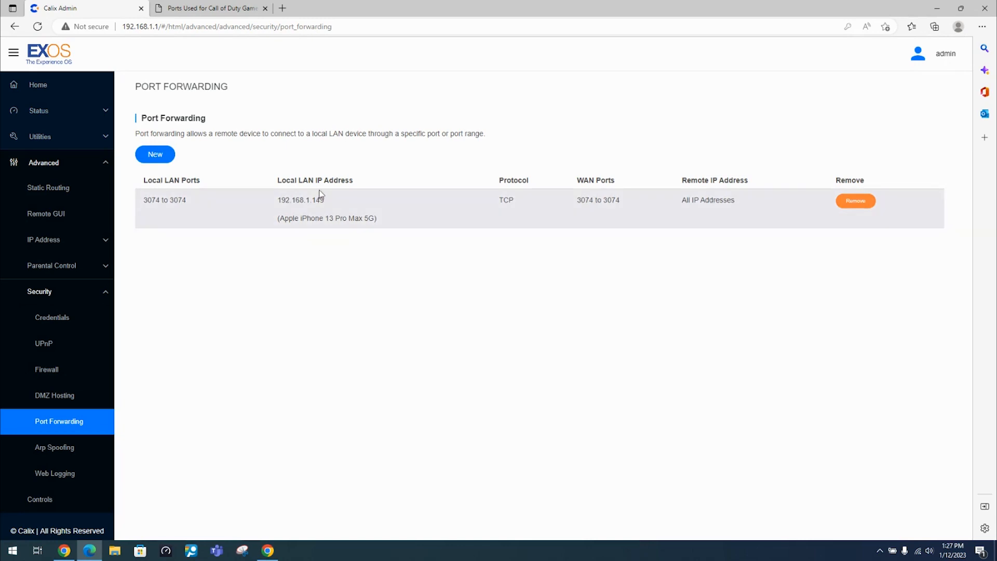
click(210, 7)
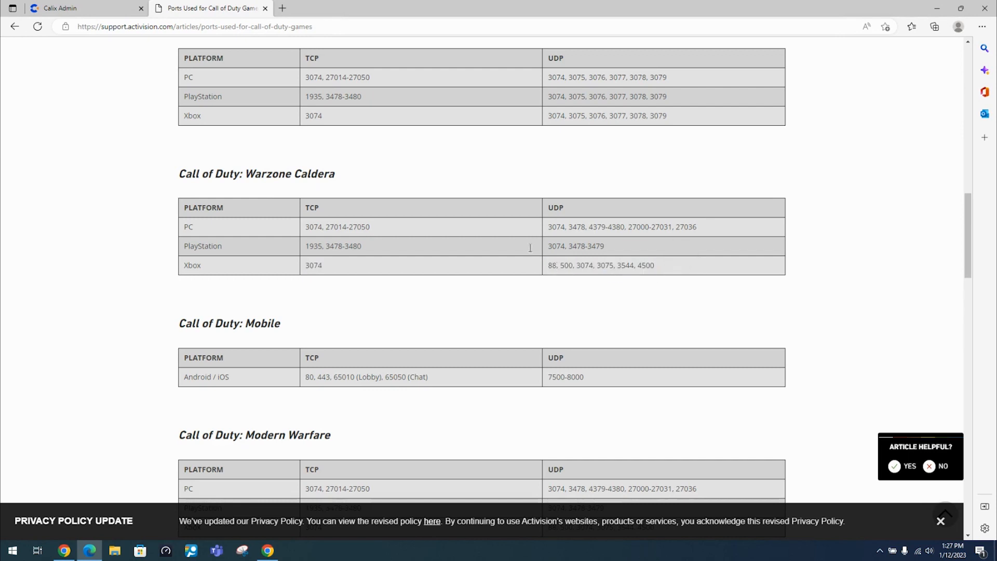
Step: Create a UDP rule forwarding port 88 to the Apple iPhone 13 Pro Max and apply it
click(76, 7)
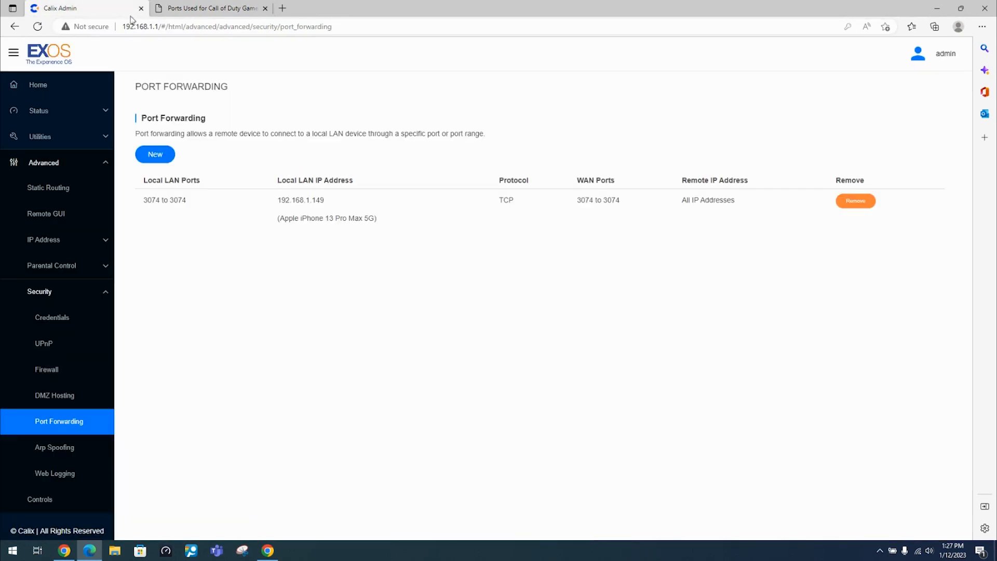
click(155, 153)
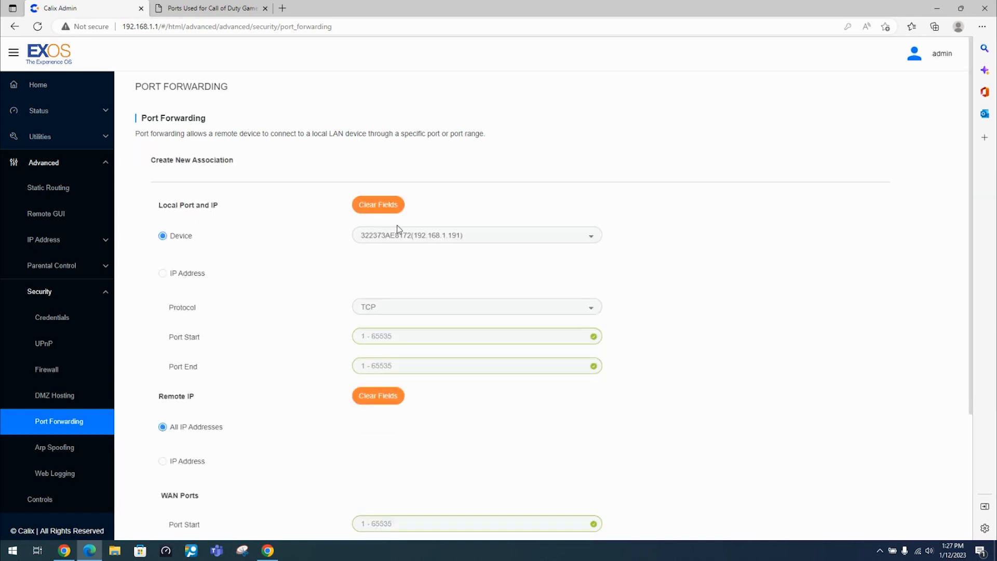
click(476, 235)
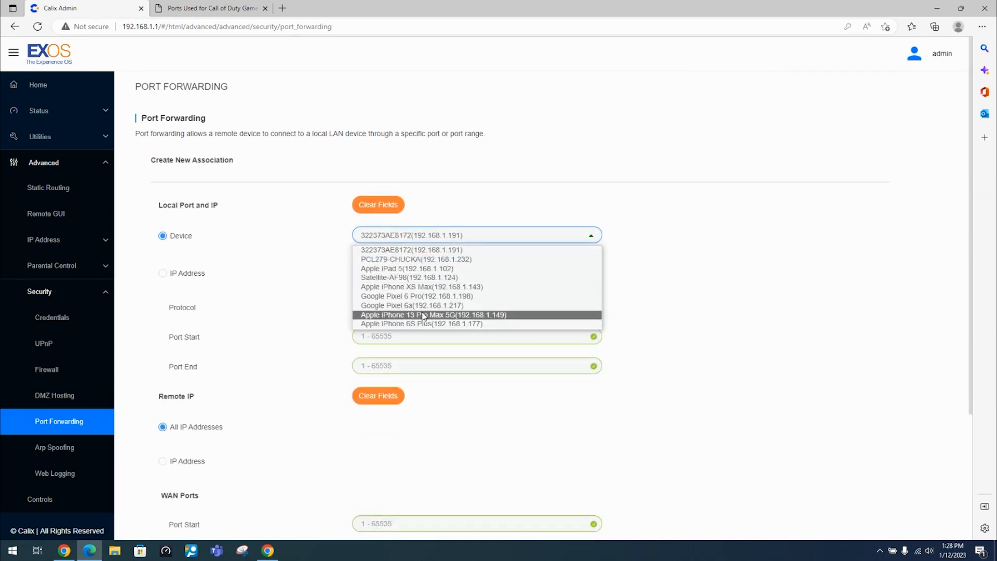
click(422, 314)
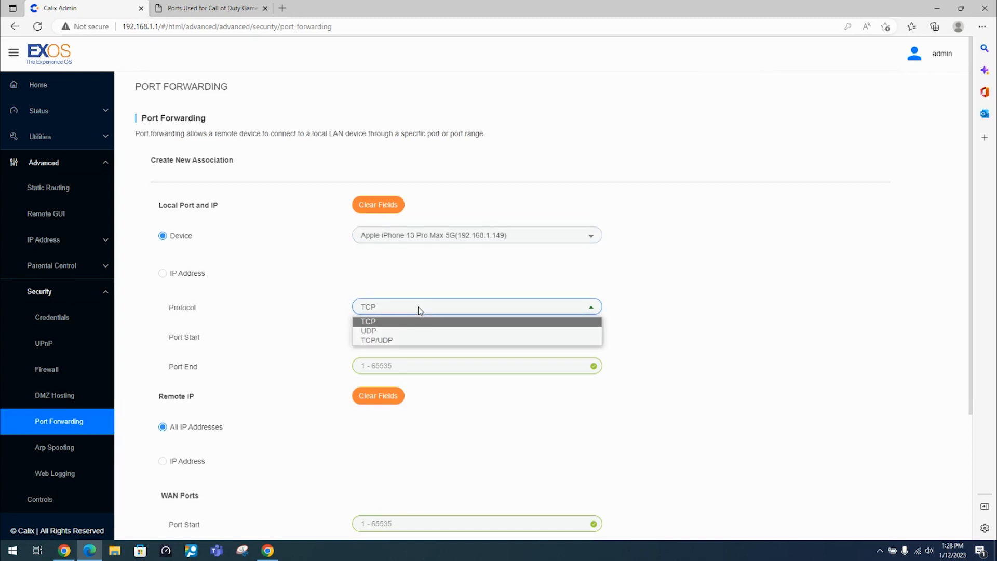
click(368, 331)
text(88)
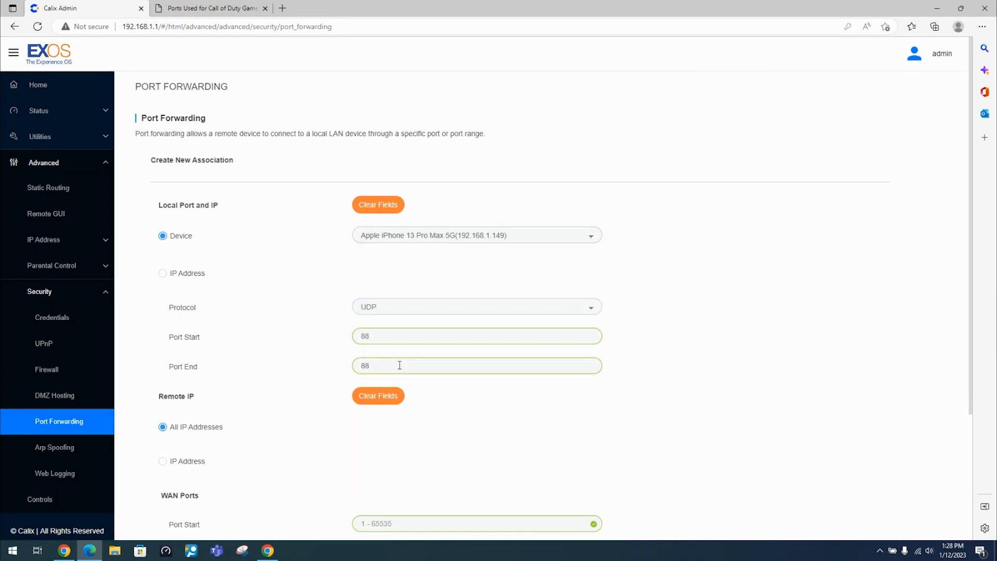
scroll(down, 3)
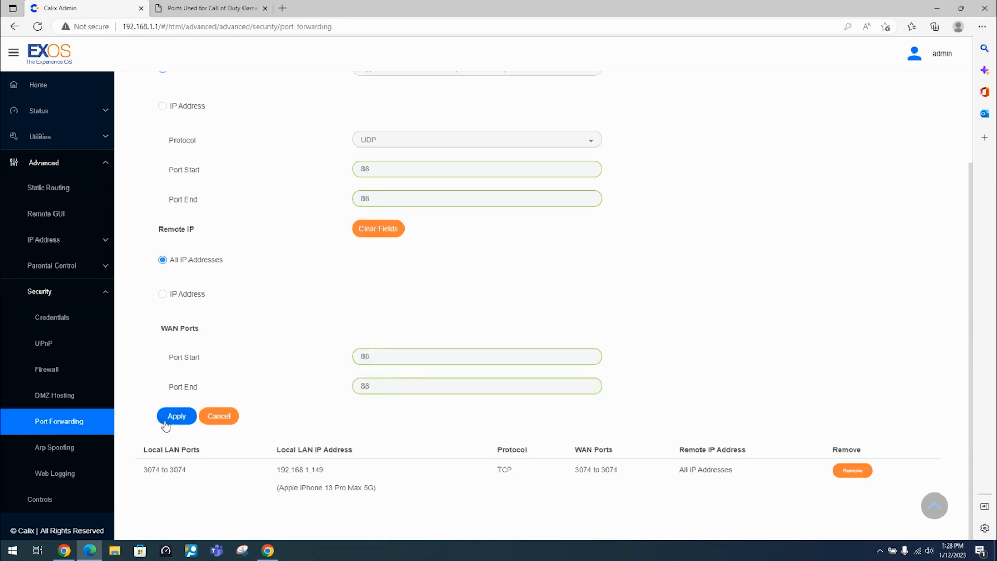
click(209, 7)
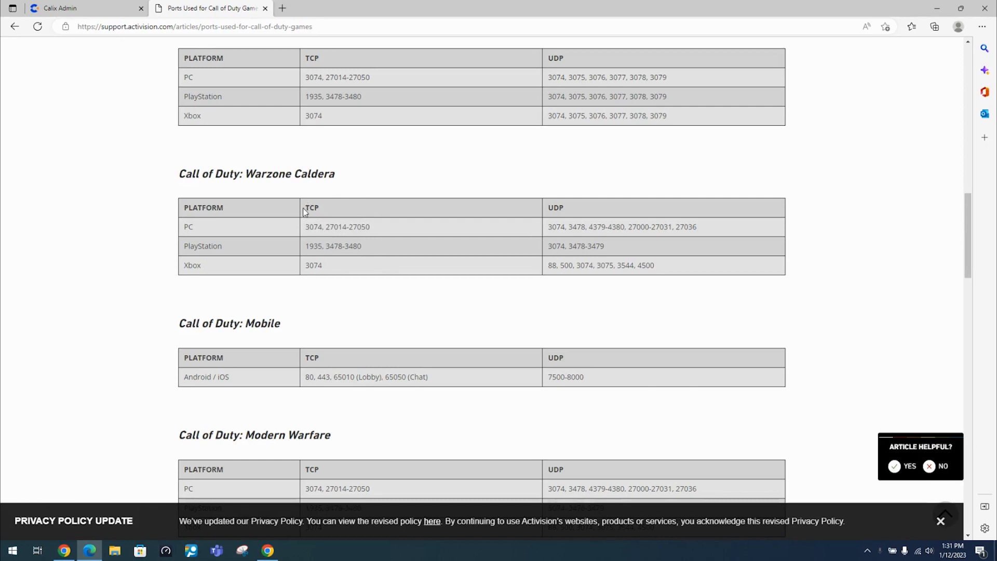
Step: Check the port range in the Warzone Caldera table and select the iPhone 13 Pro Max for a new rule
double_click(342, 226)
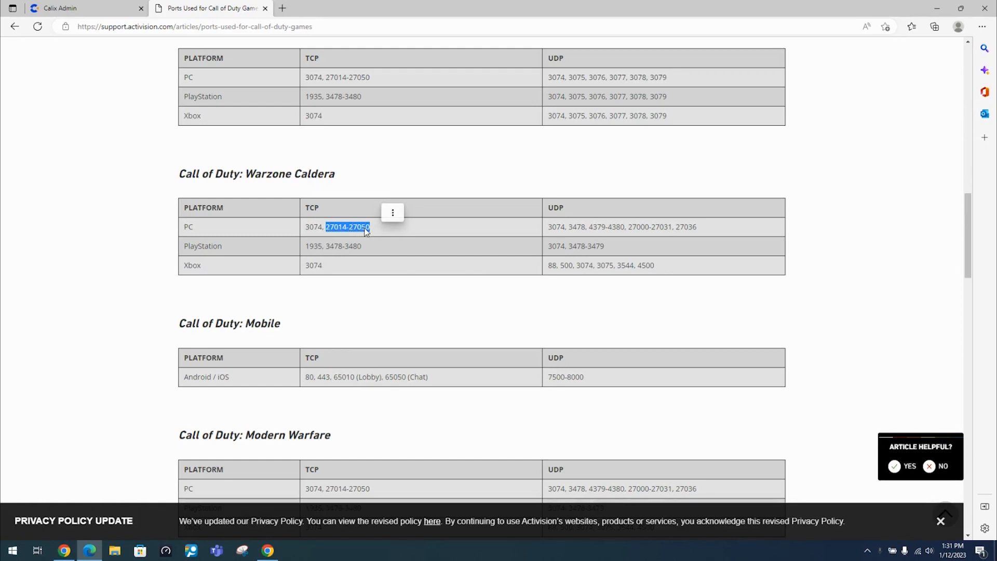
click(86, 8)
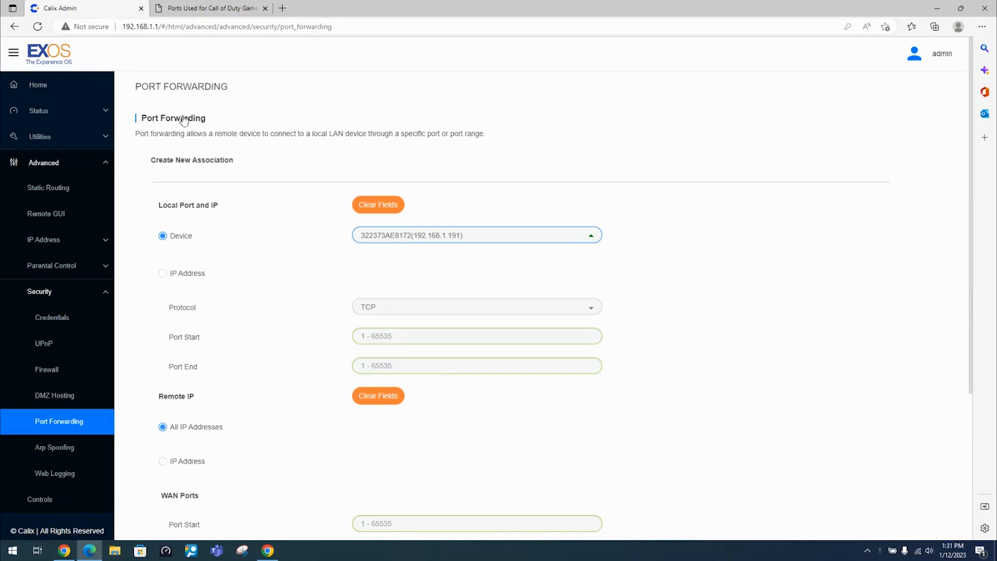
mouse_move(437, 262)
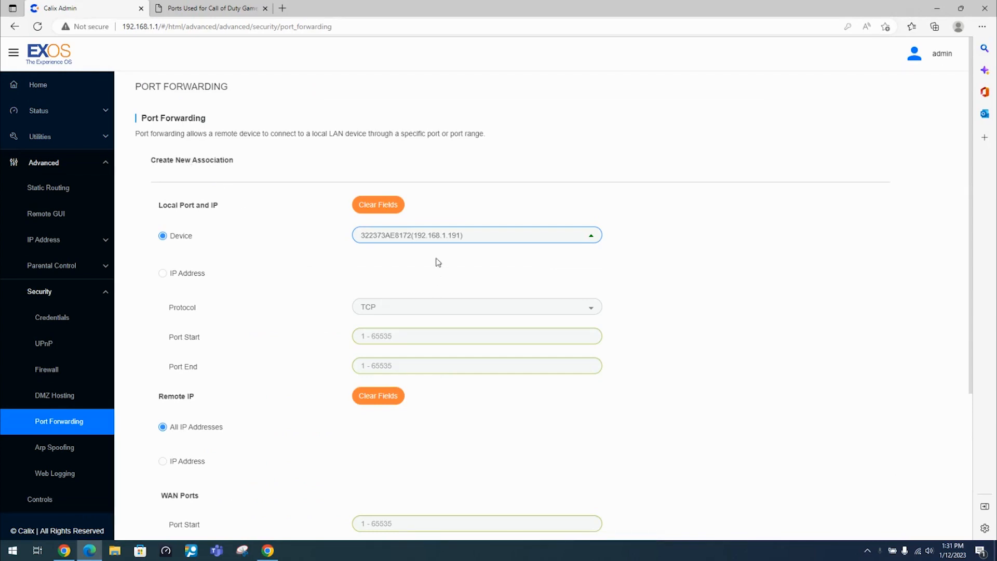
click(476, 235)
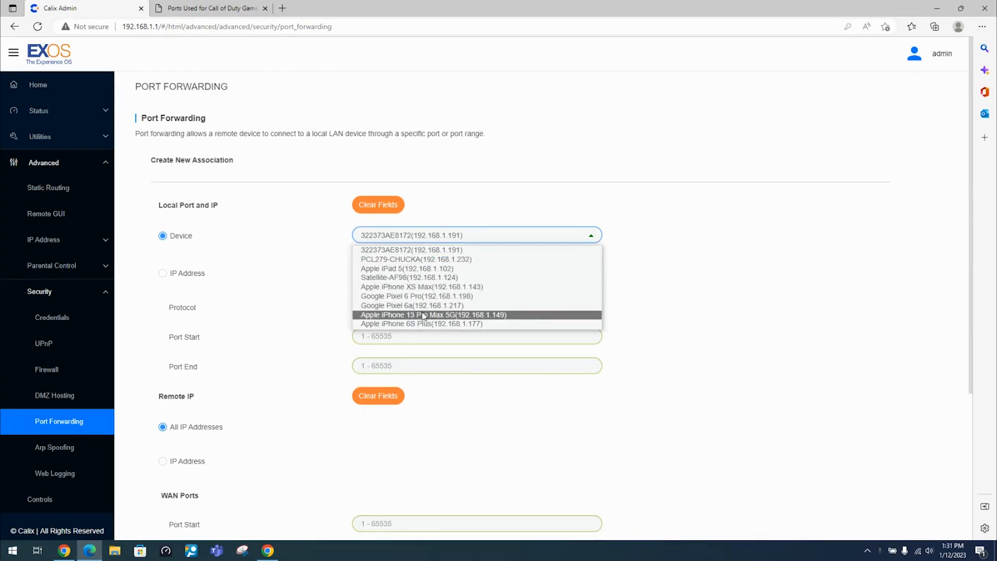
click(422, 315)
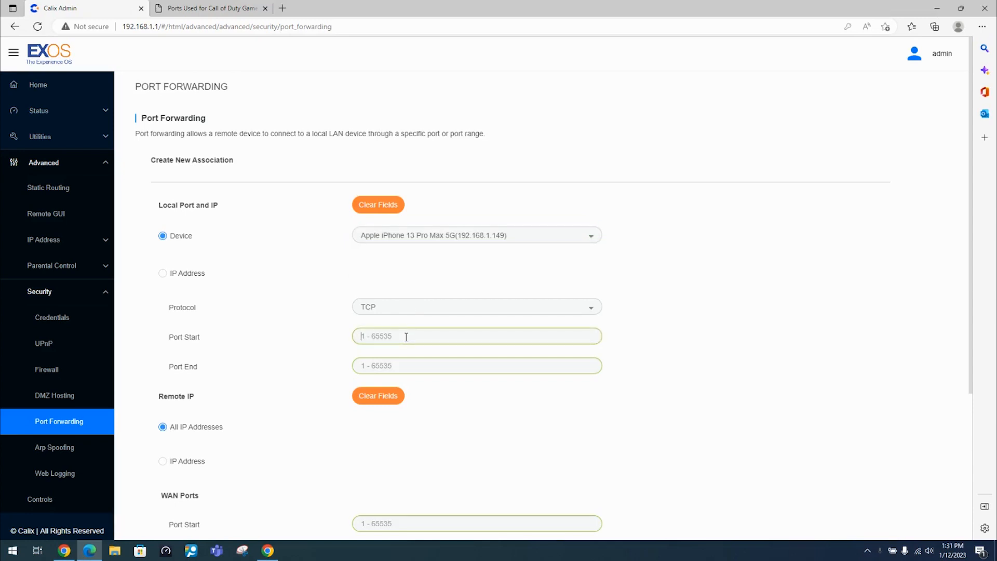
Step: Enter TCP ports 27014 to 27050 as LAN and WAN start/end and apply the rule
text(27014)
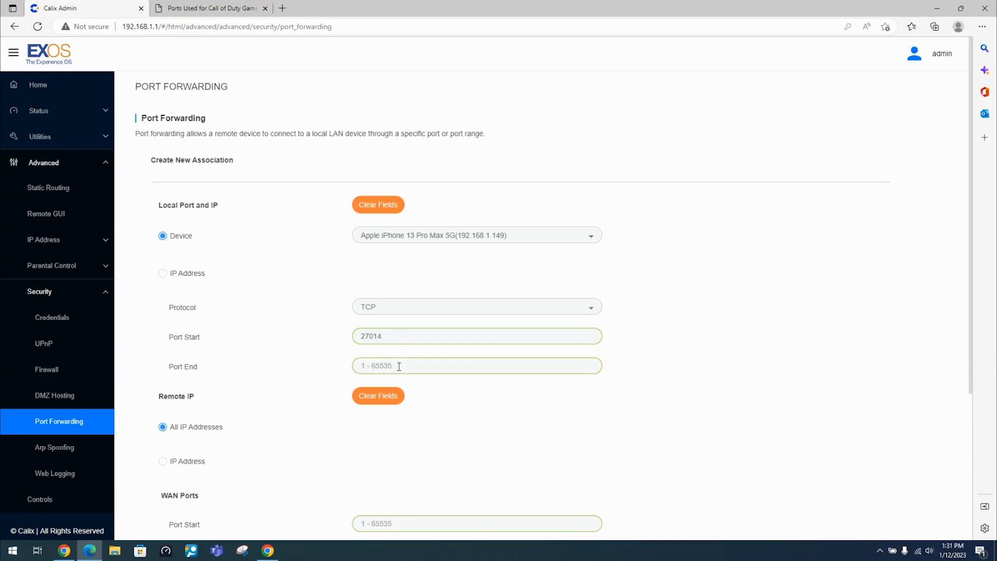
text(27050)
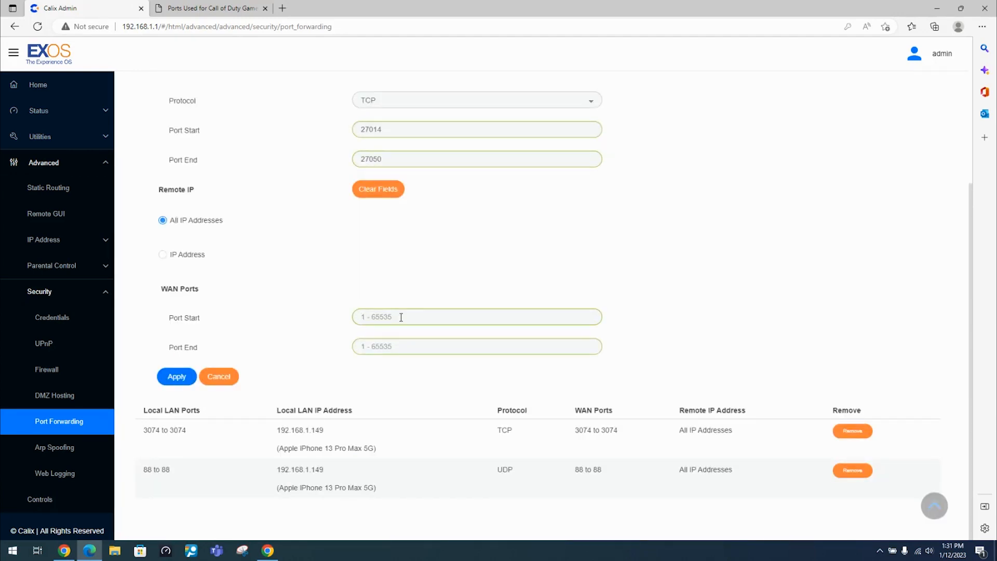
text(27014)
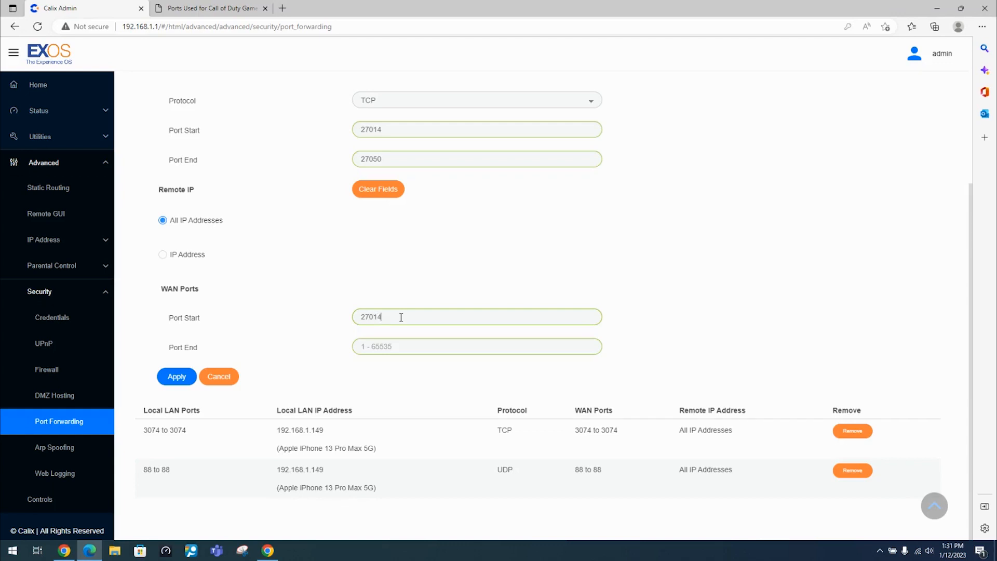
text(27050)
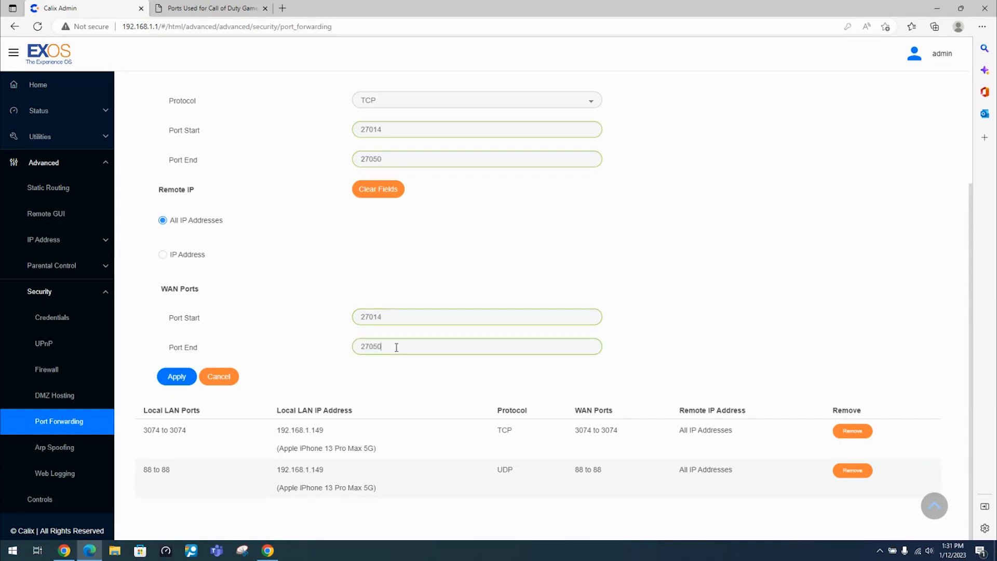
click(176, 376)
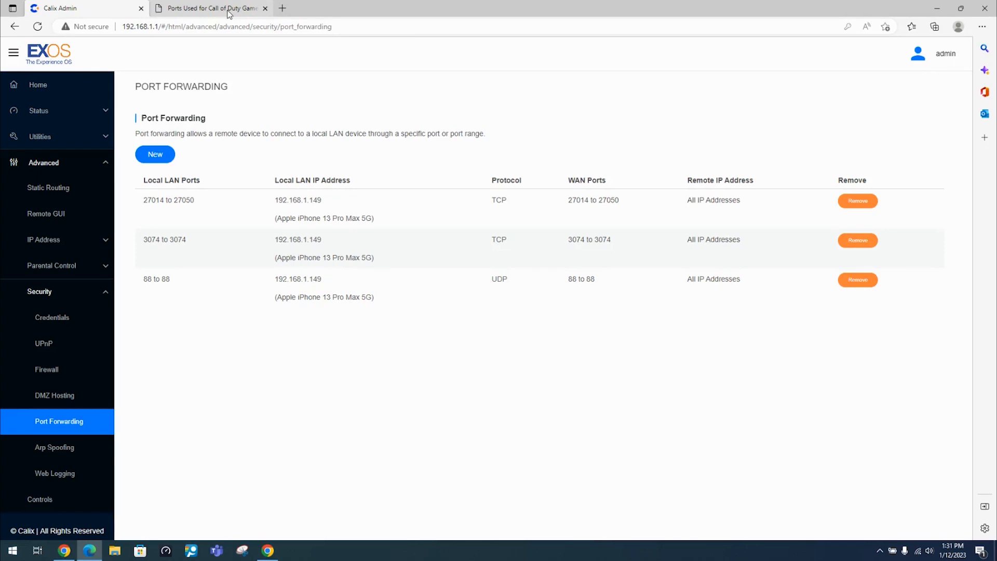
click(210, 8)
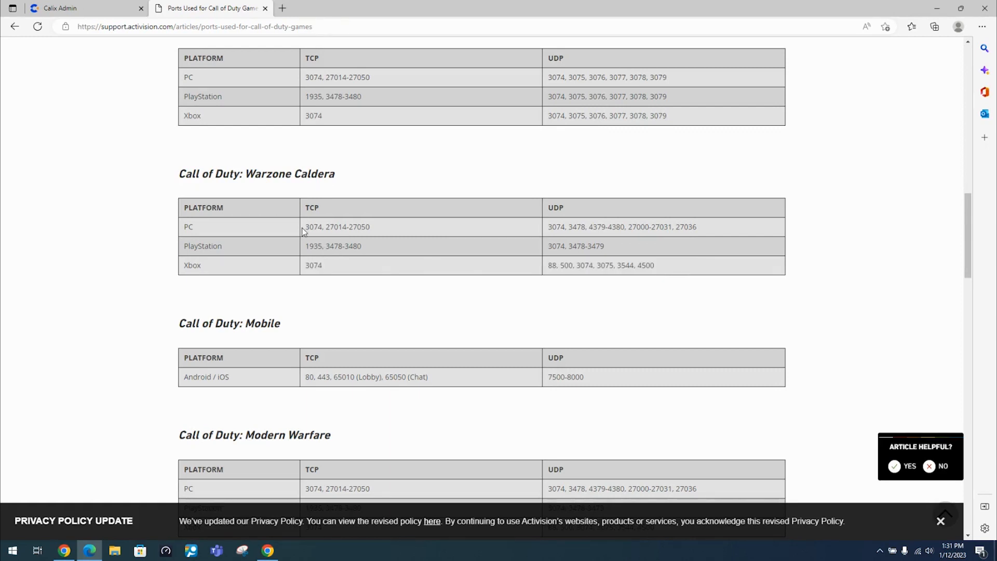
Step: Remove the TCP 27014 to 27050 rule and confirm, leaving the 3074 and 88 rules
drag(305, 228, 695, 228)
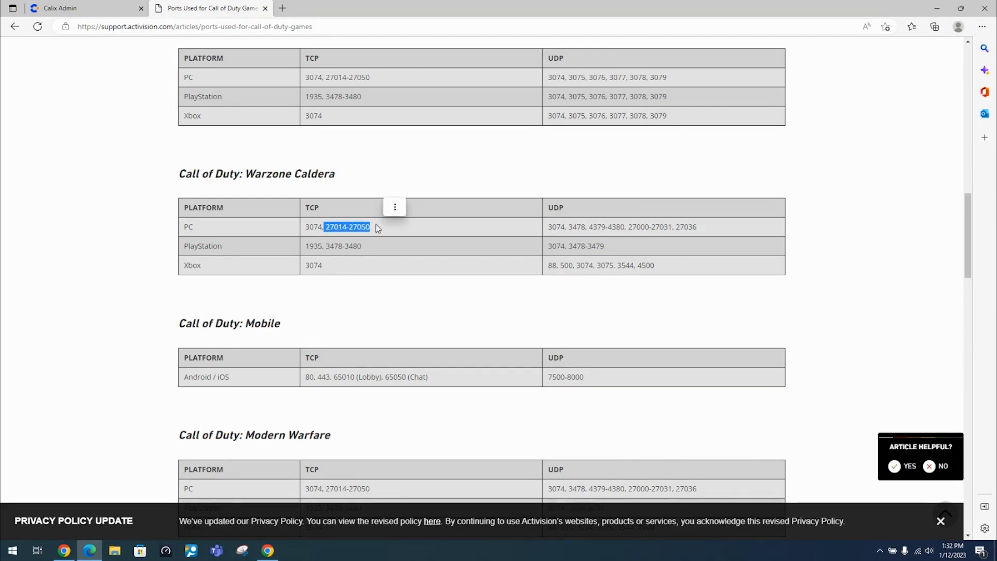
click(76, 7)
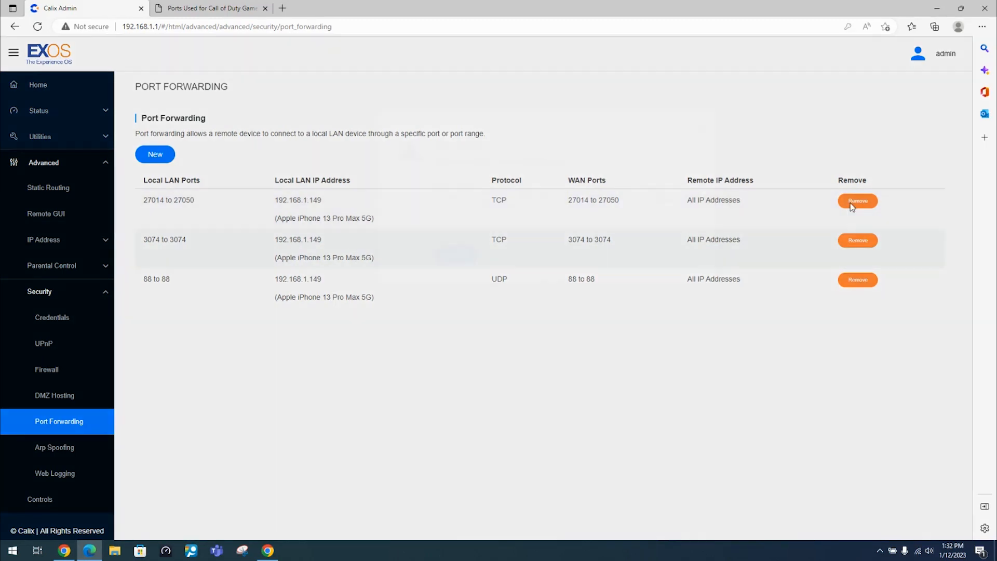
click(858, 201)
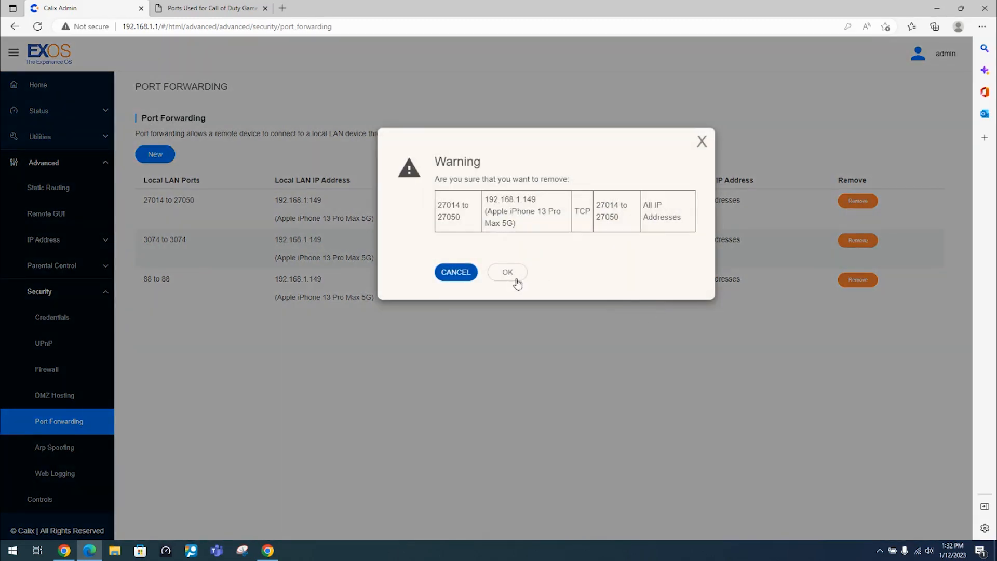
click(508, 272)
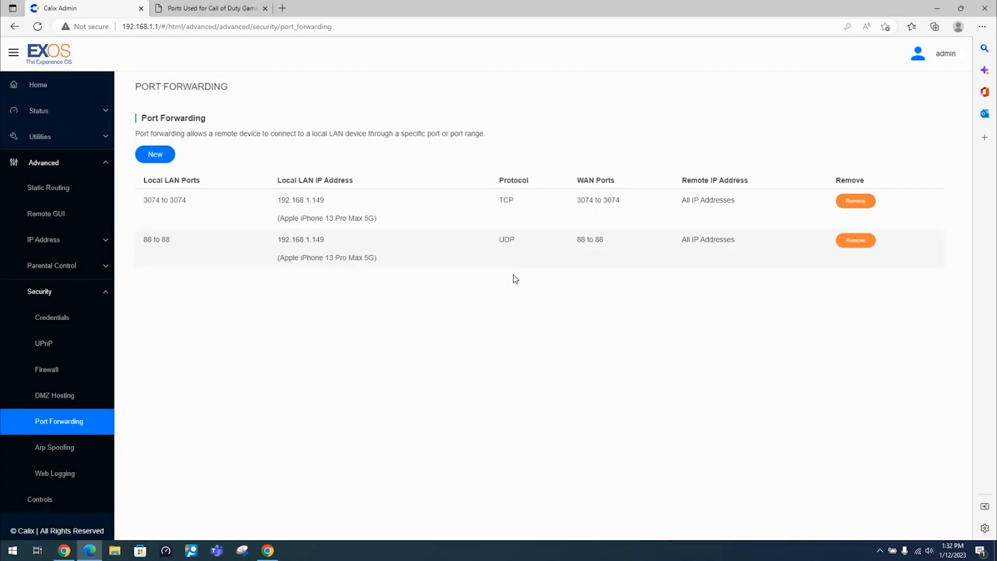
mouse_move(495, 328)
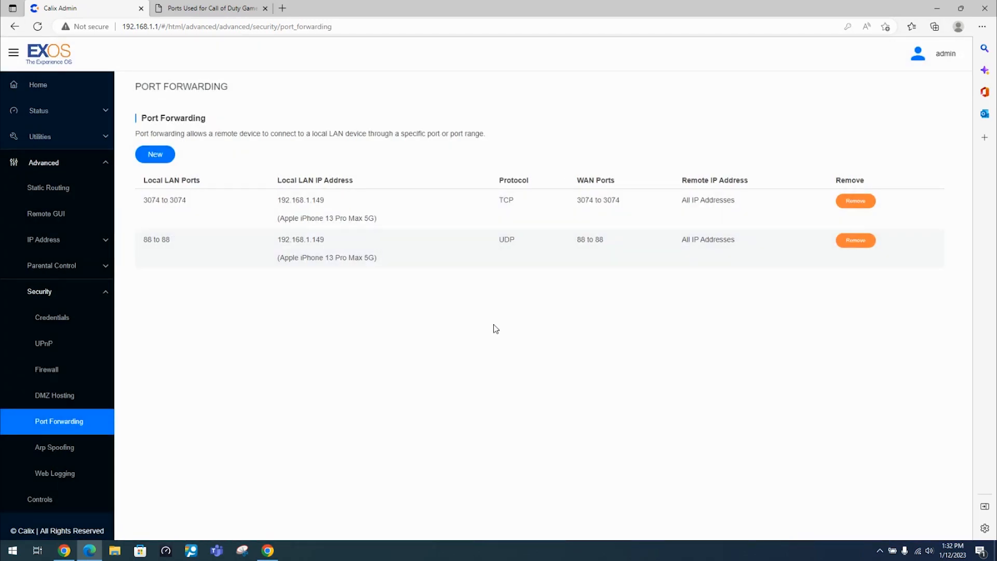